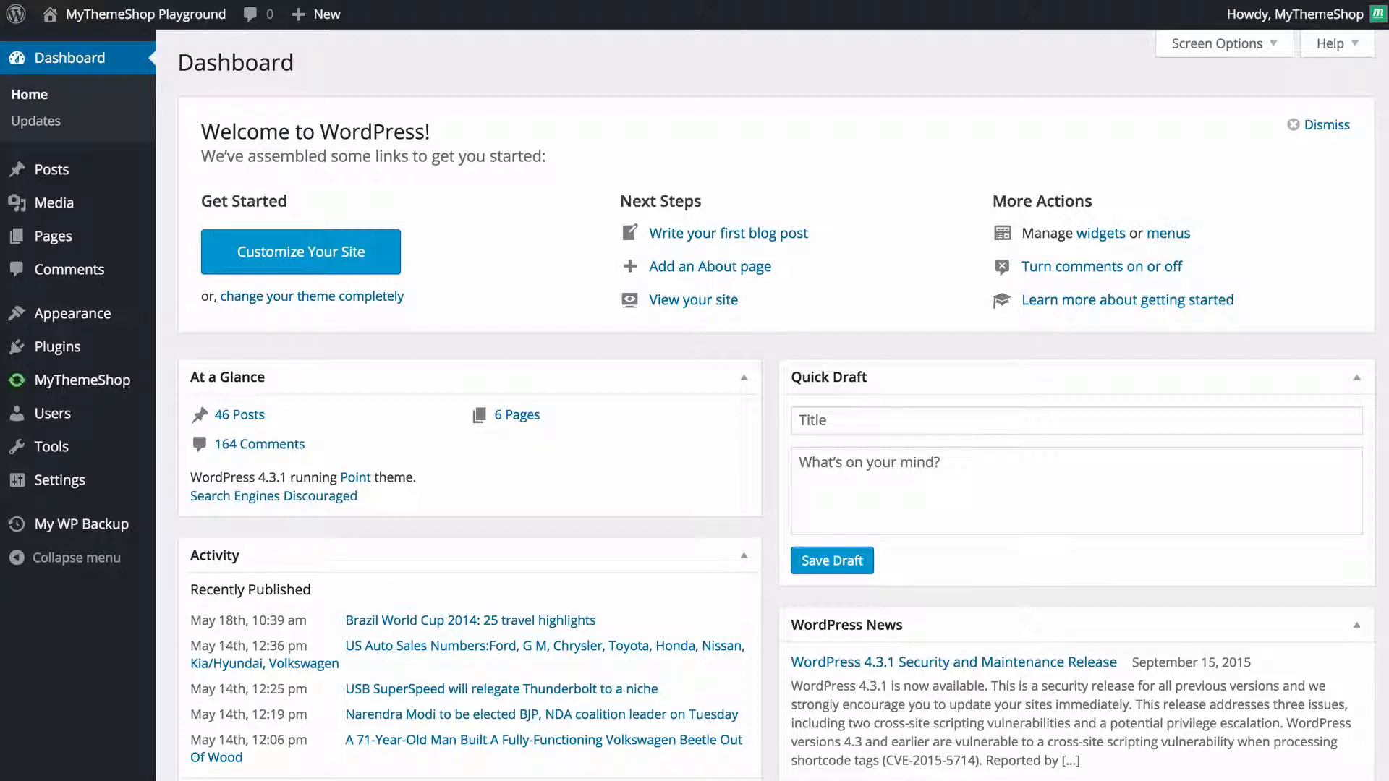
pyautogui.moveTo(913, 174)
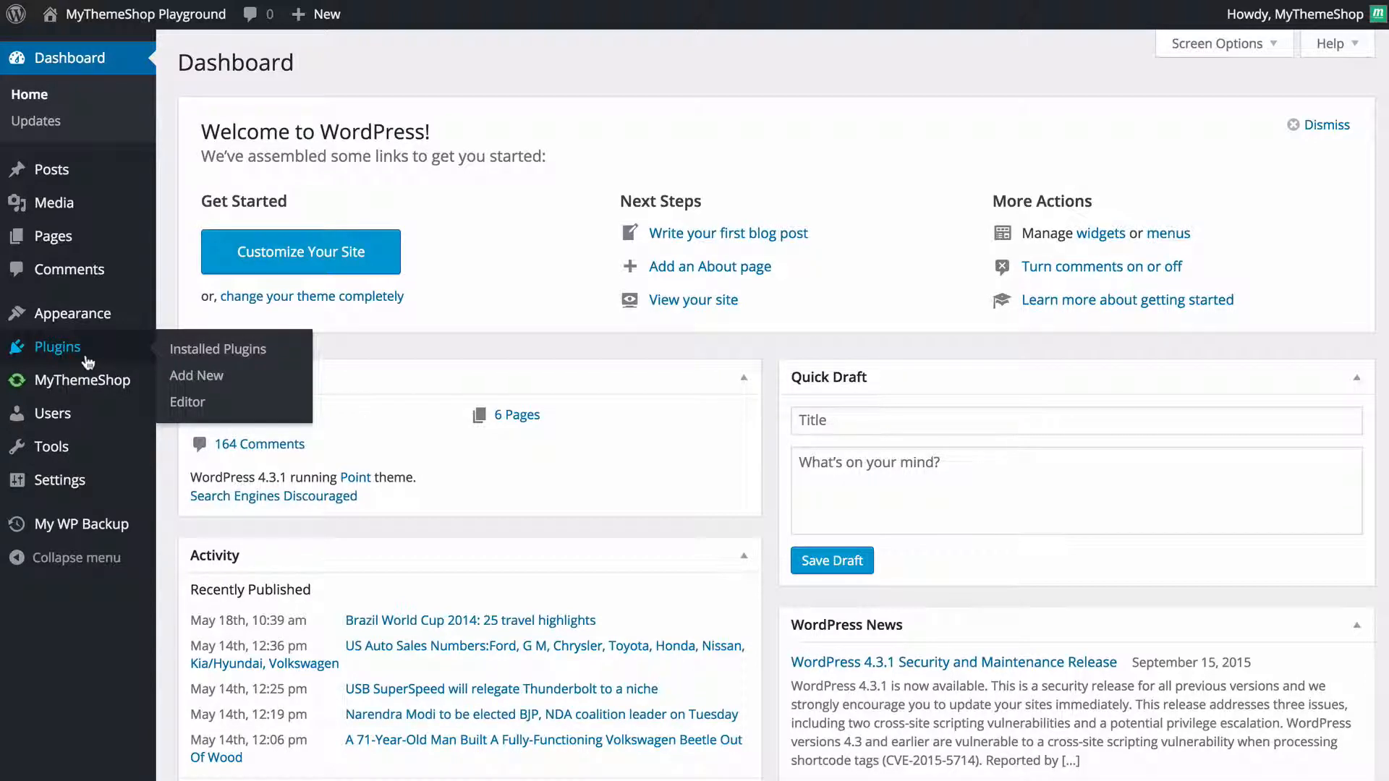
pyautogui.moveTo(198, 381)
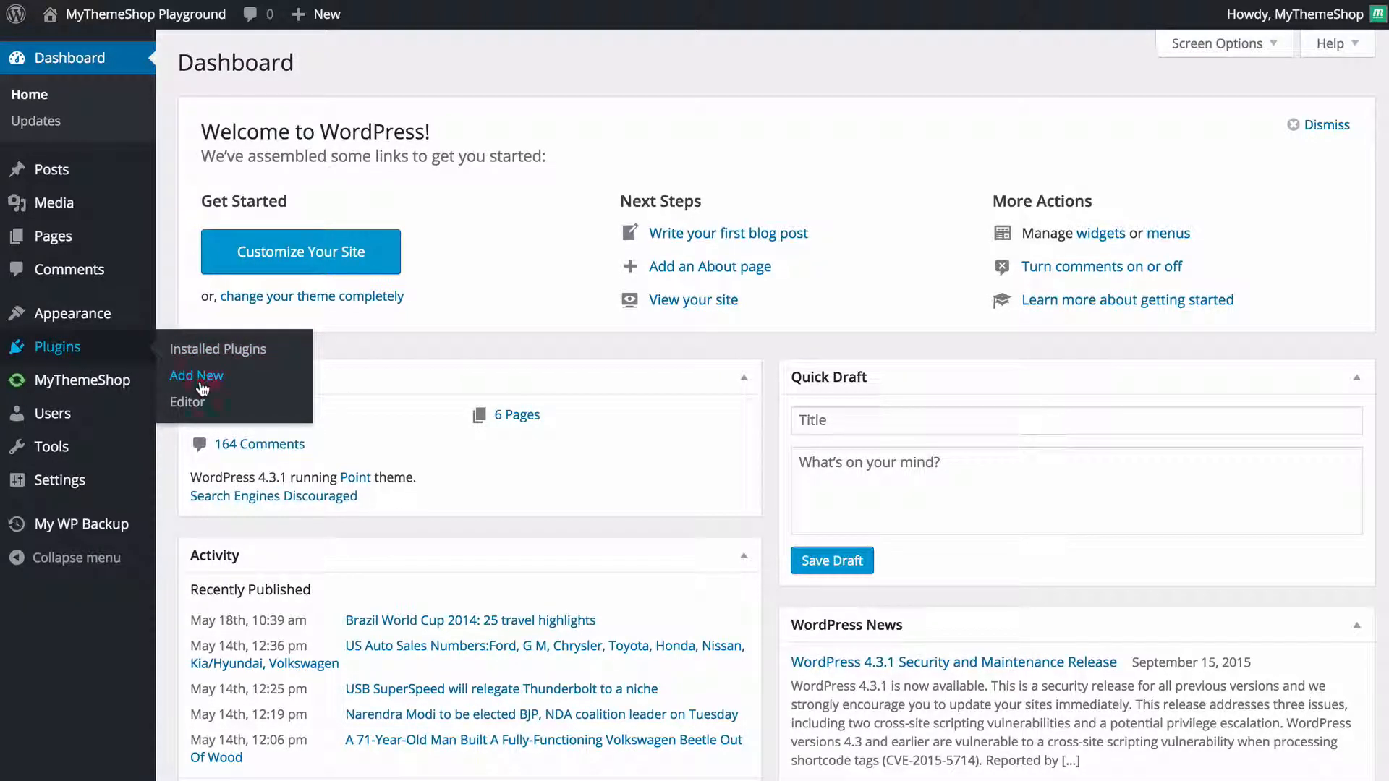
# Go to Plugins > Add New and focus the Search Plugins box.
pyautogui.click(195, 376)
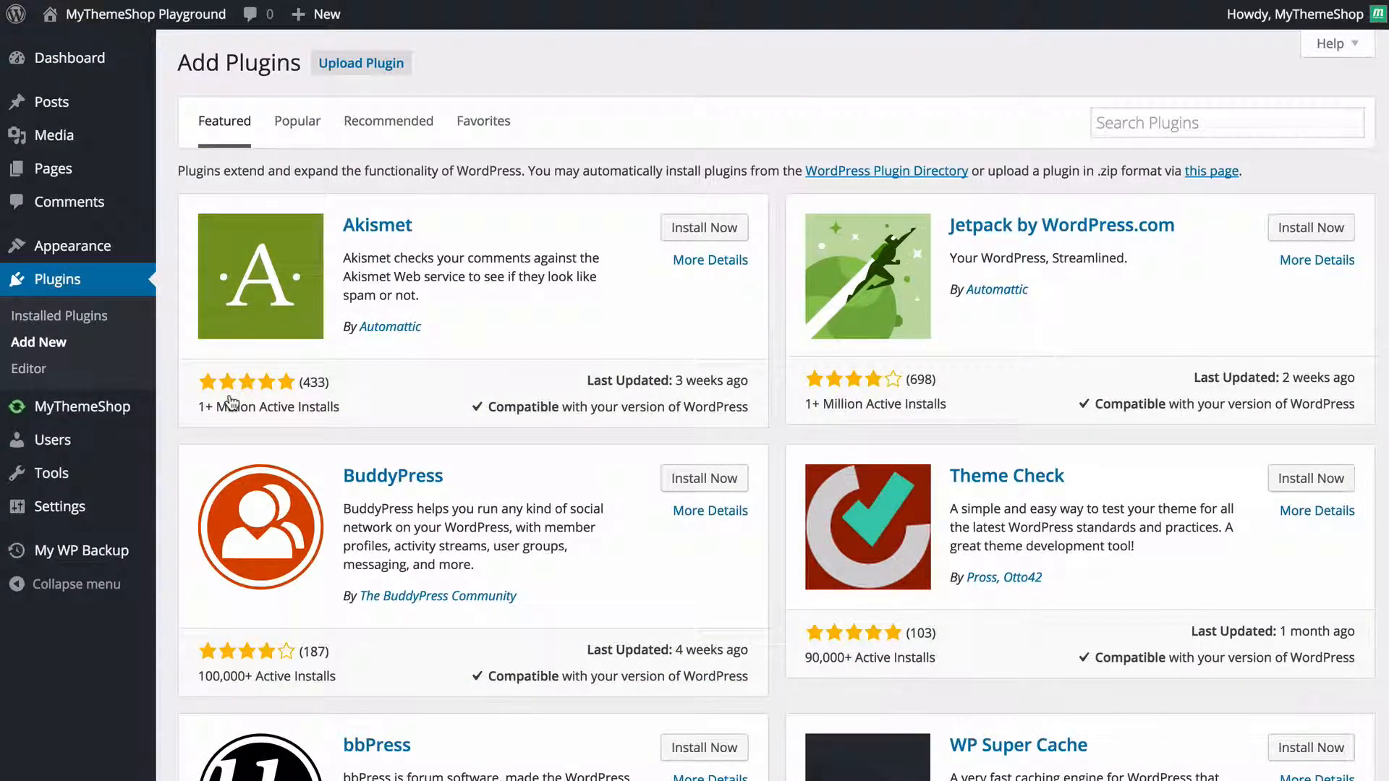
pyautogui.moveTo(981, 648)
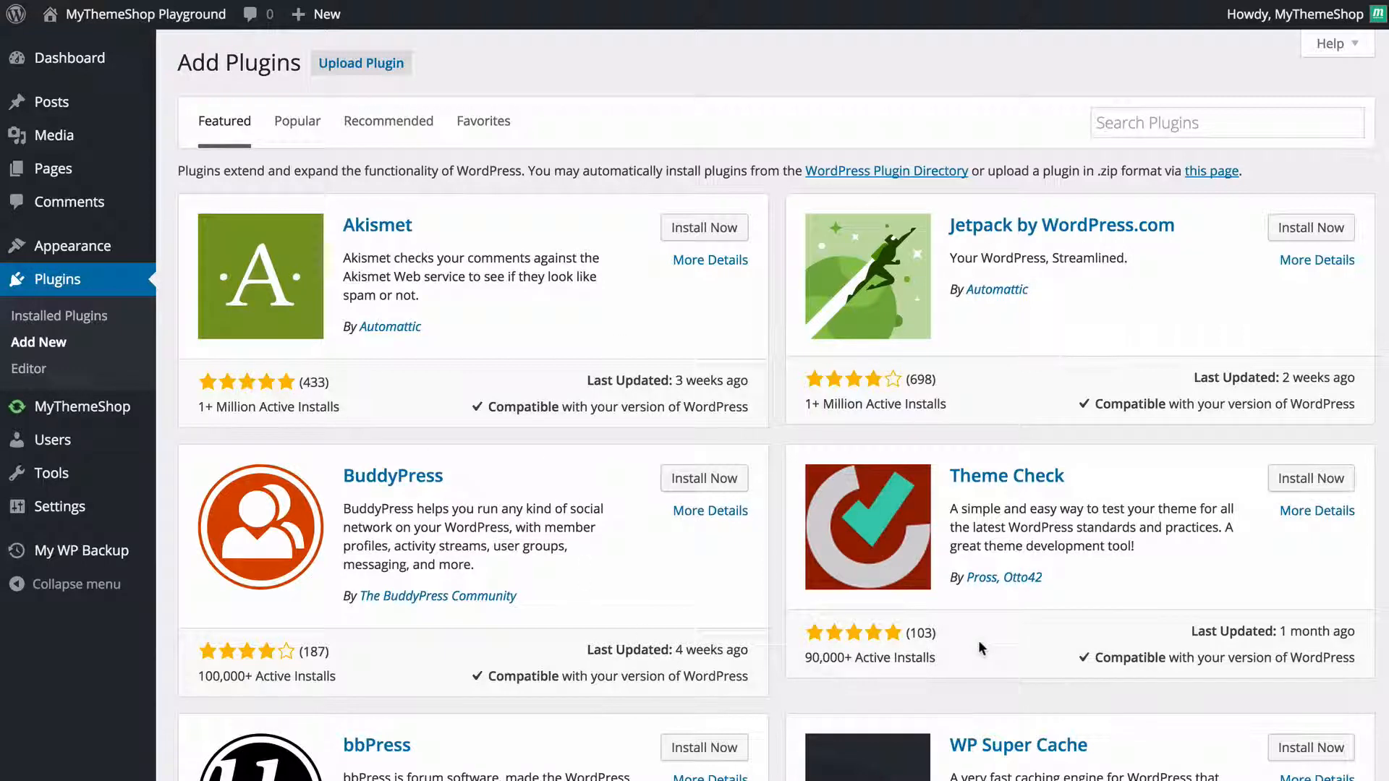
pyautogui.moveTo(703, 479)
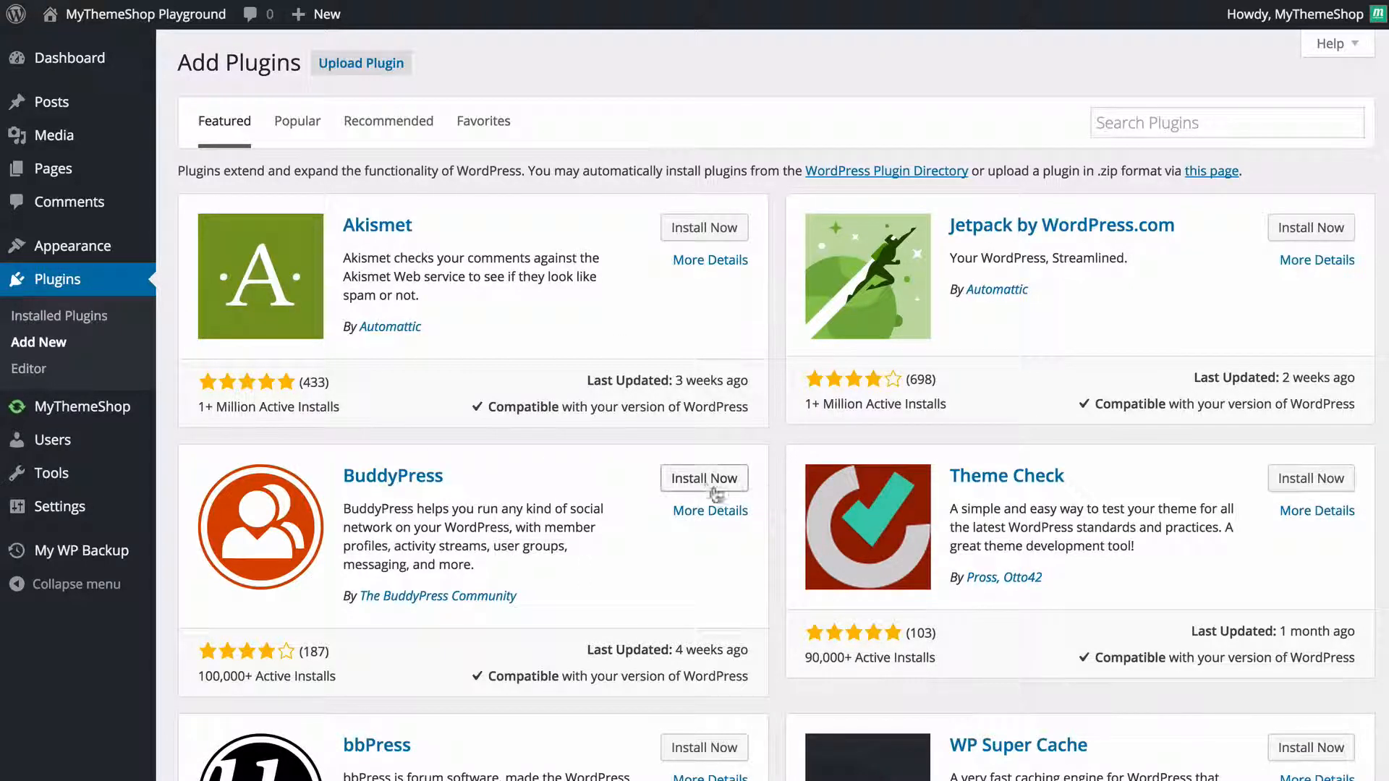
pyautogui.moveTo(1163, 104)
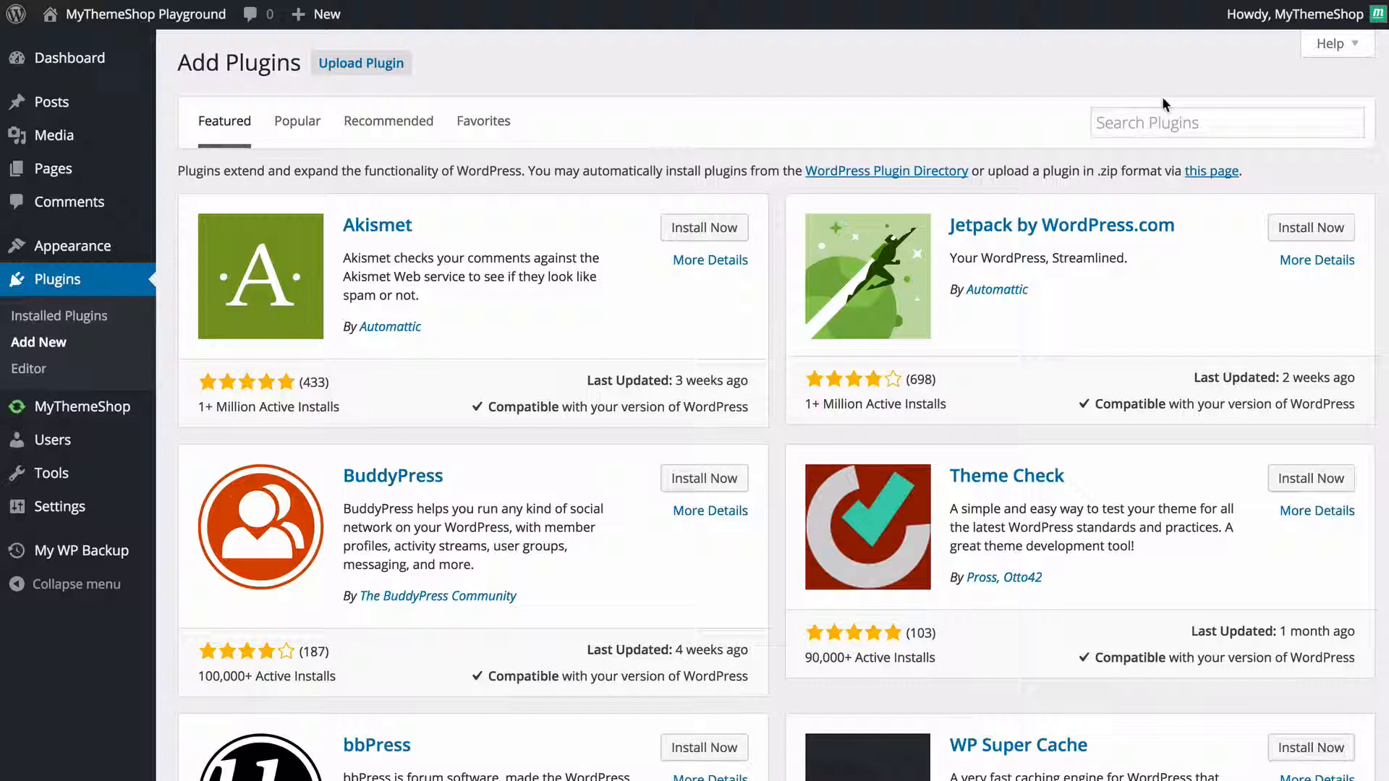
pyautogui.click(1226, 122)
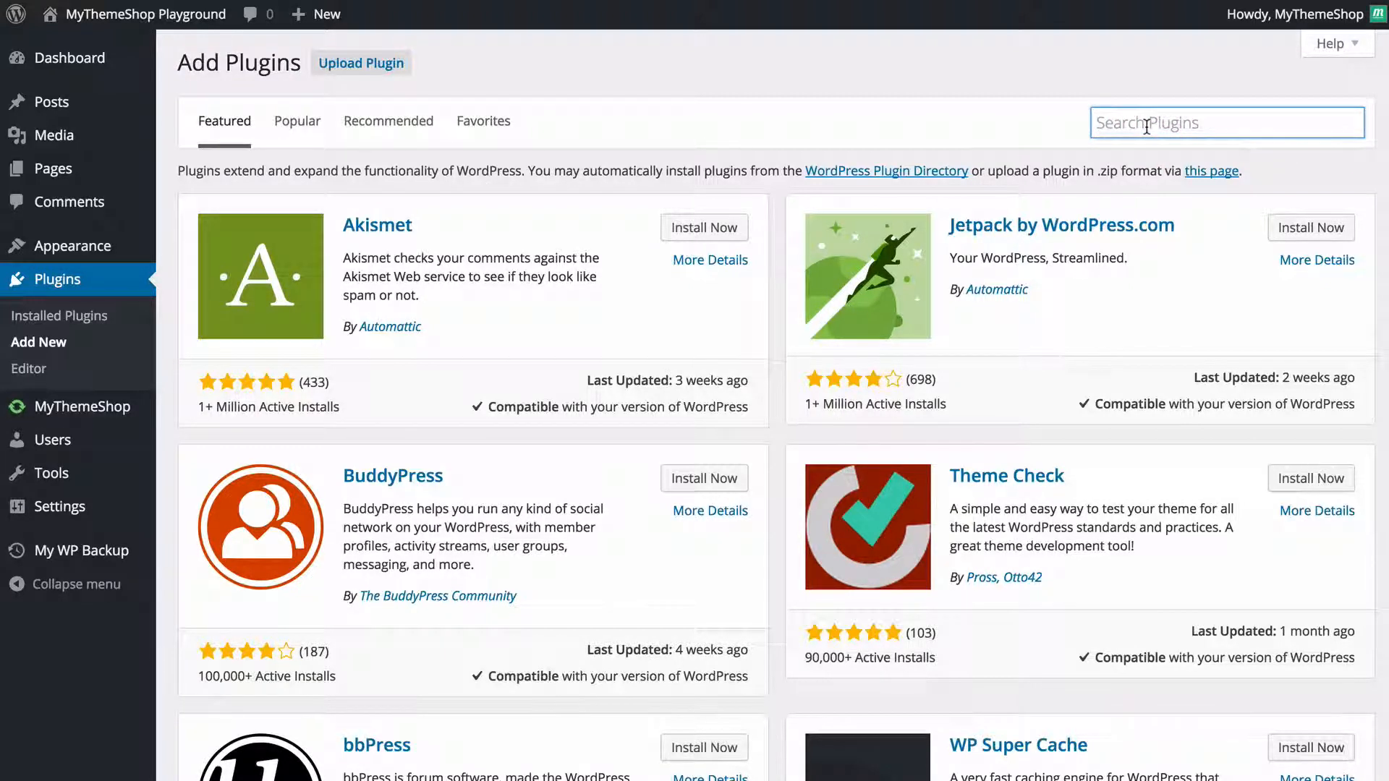
pyautogui.moveTo(741, 106)
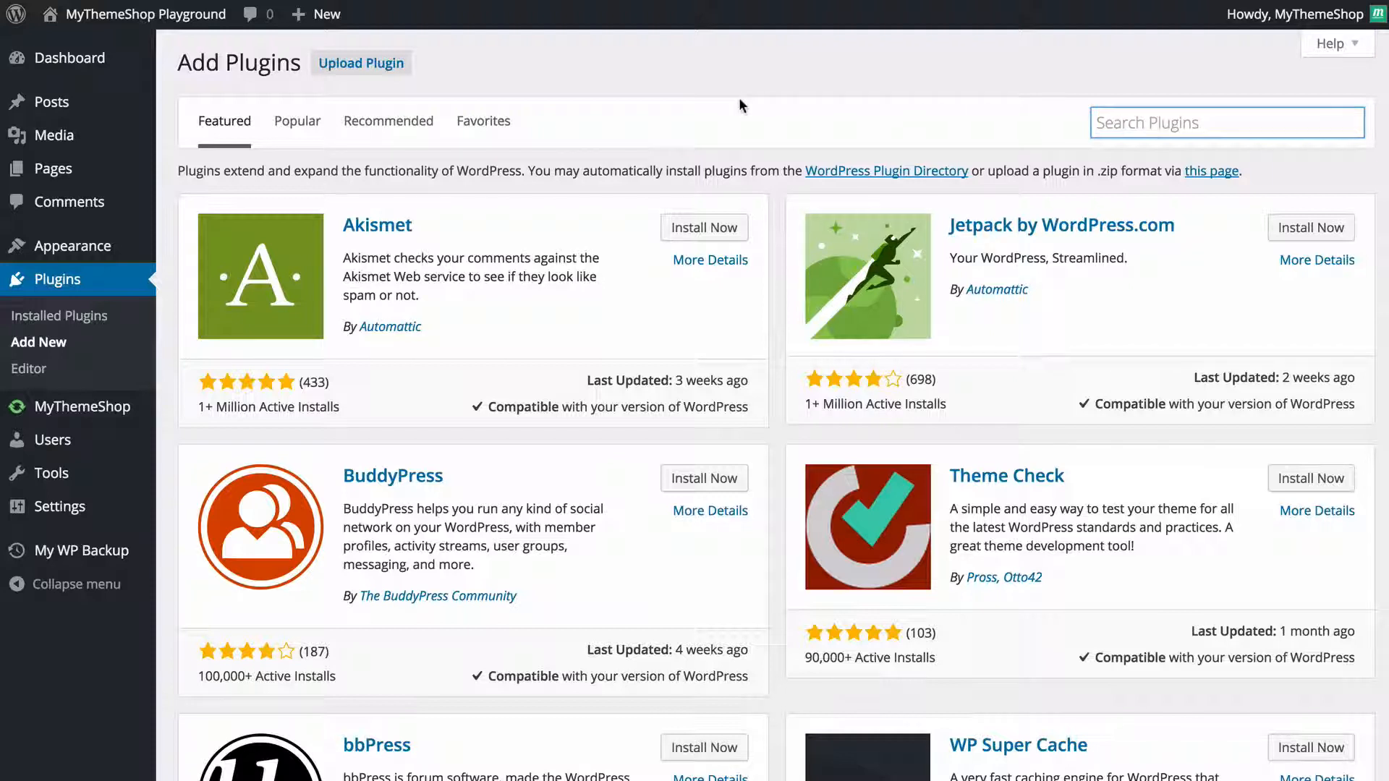
pyautogui.moveTo(360, 63)
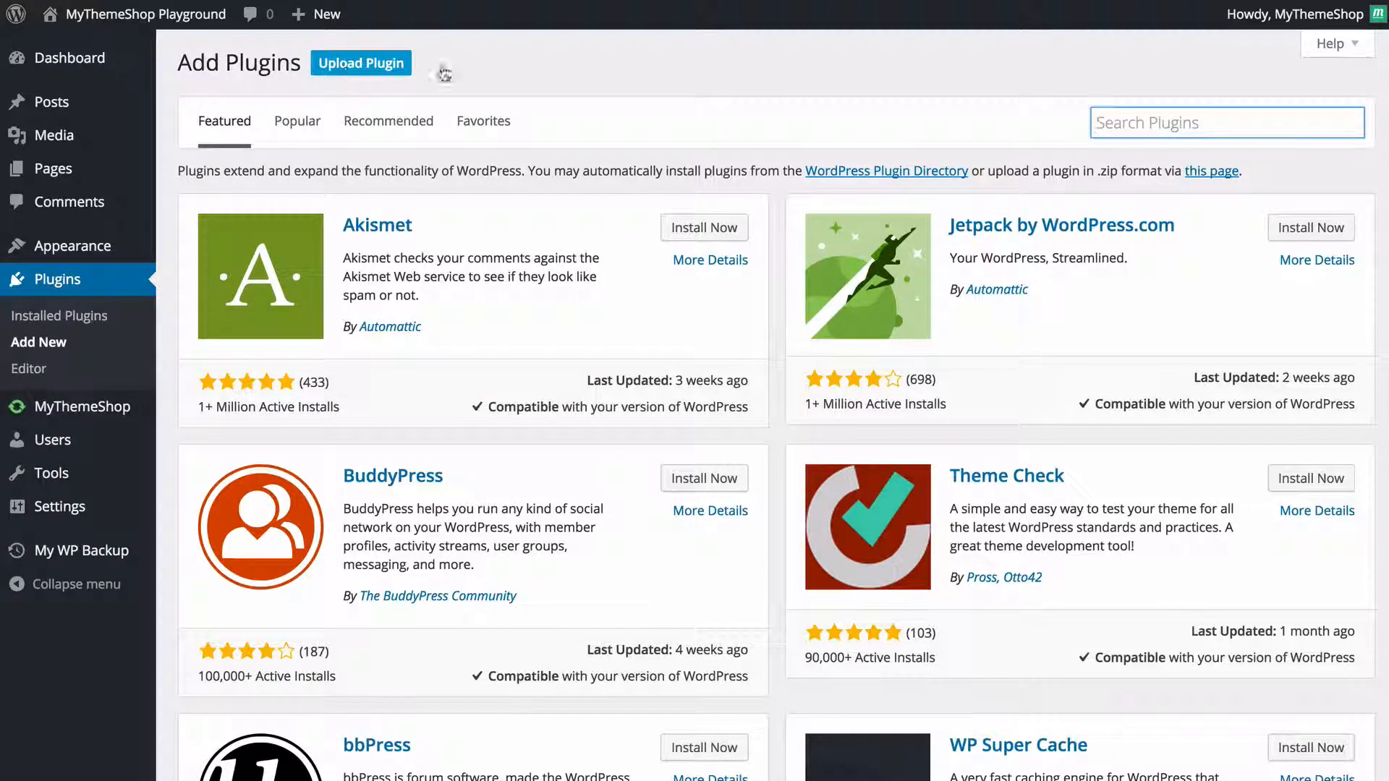
pyautogui.moveTo(735, 75)
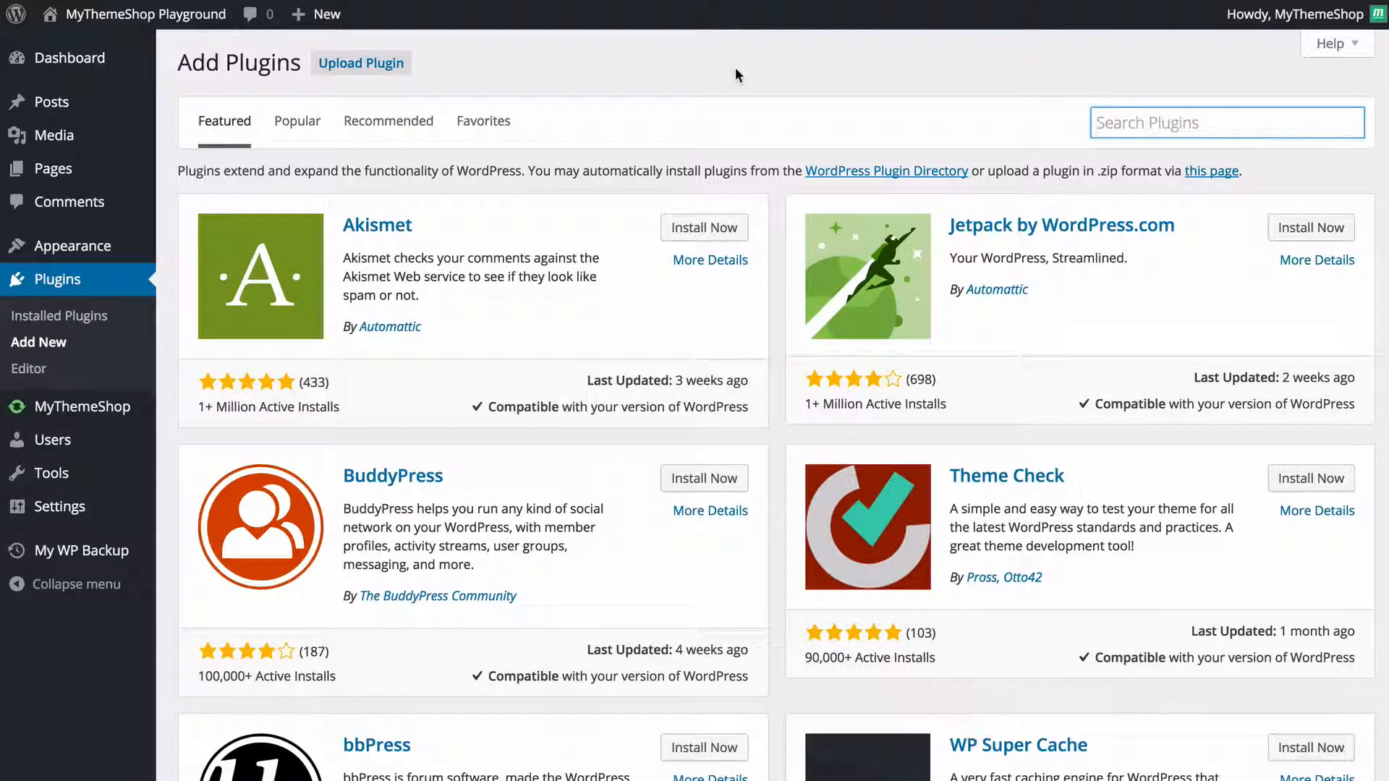
# Search the plugin directory for 'wp notification bar'.
pyautogui.write('wp notification')
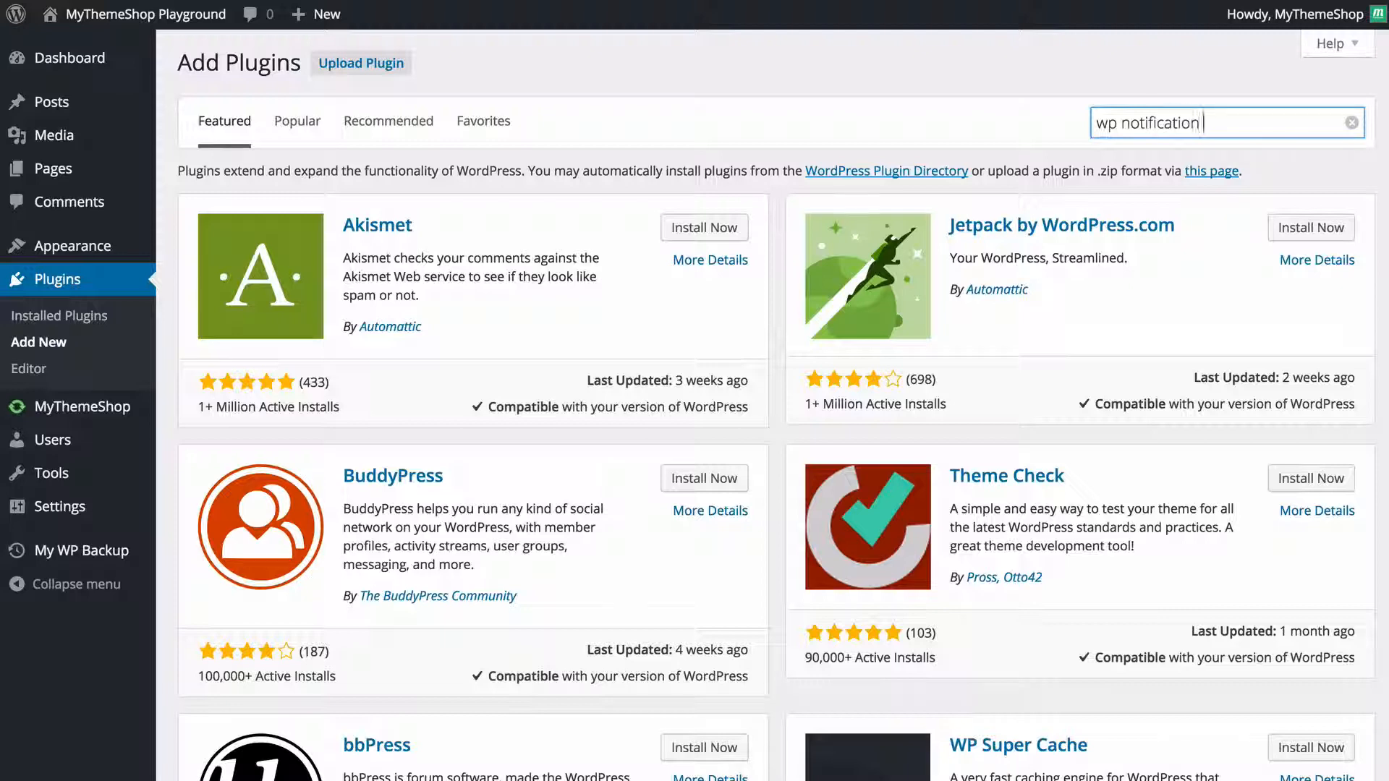
pyautogui.write('bar')
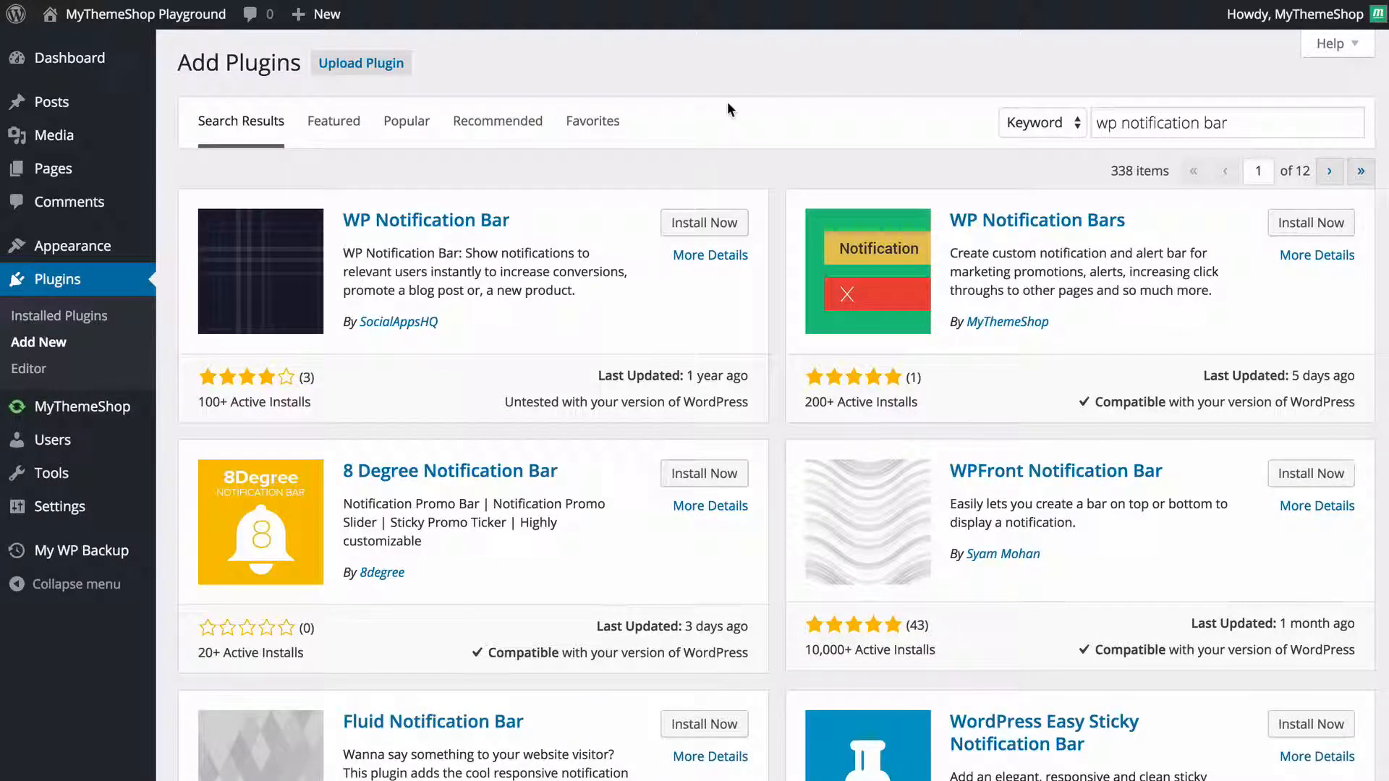
pyautogui.moveTo(988, 236)
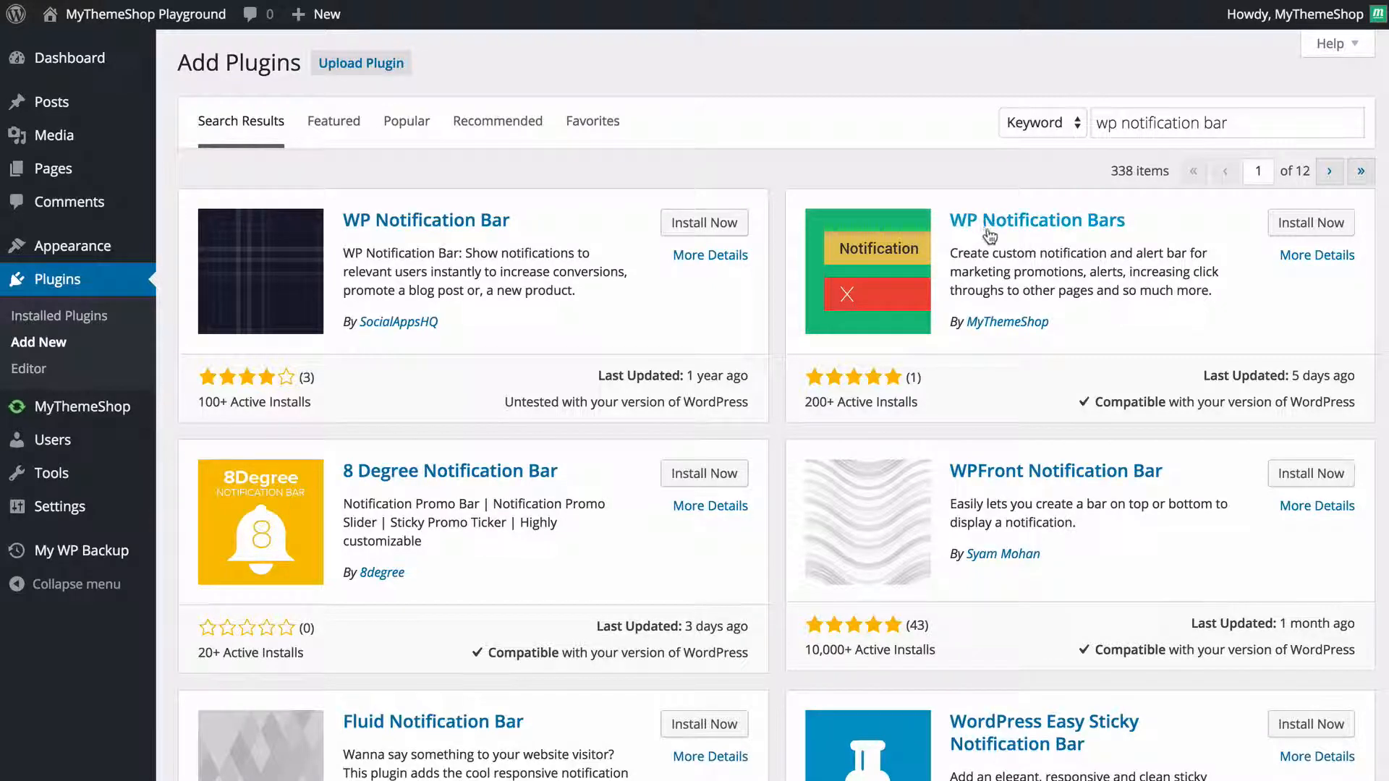
pyautogui.moveTo(993, 331)
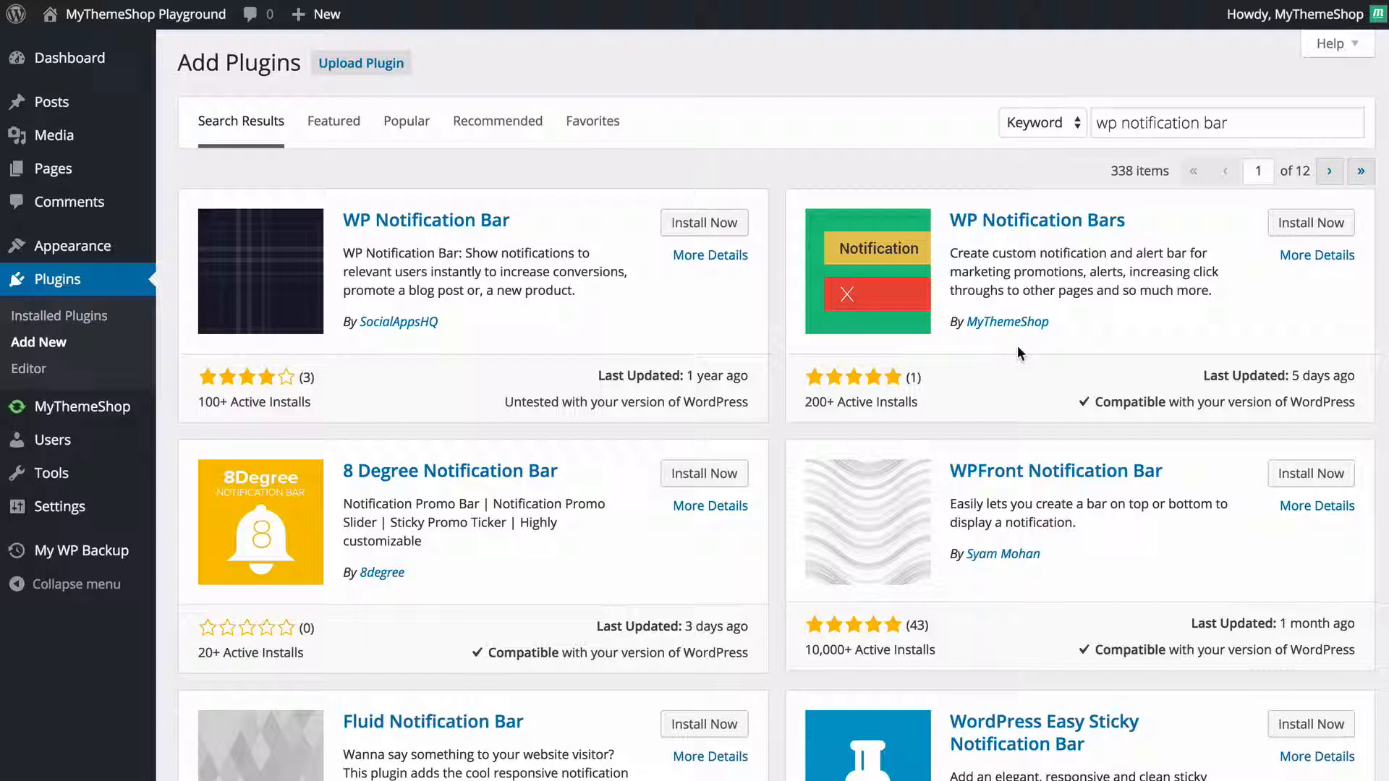
pyautogui.moveTo(1042, 360)
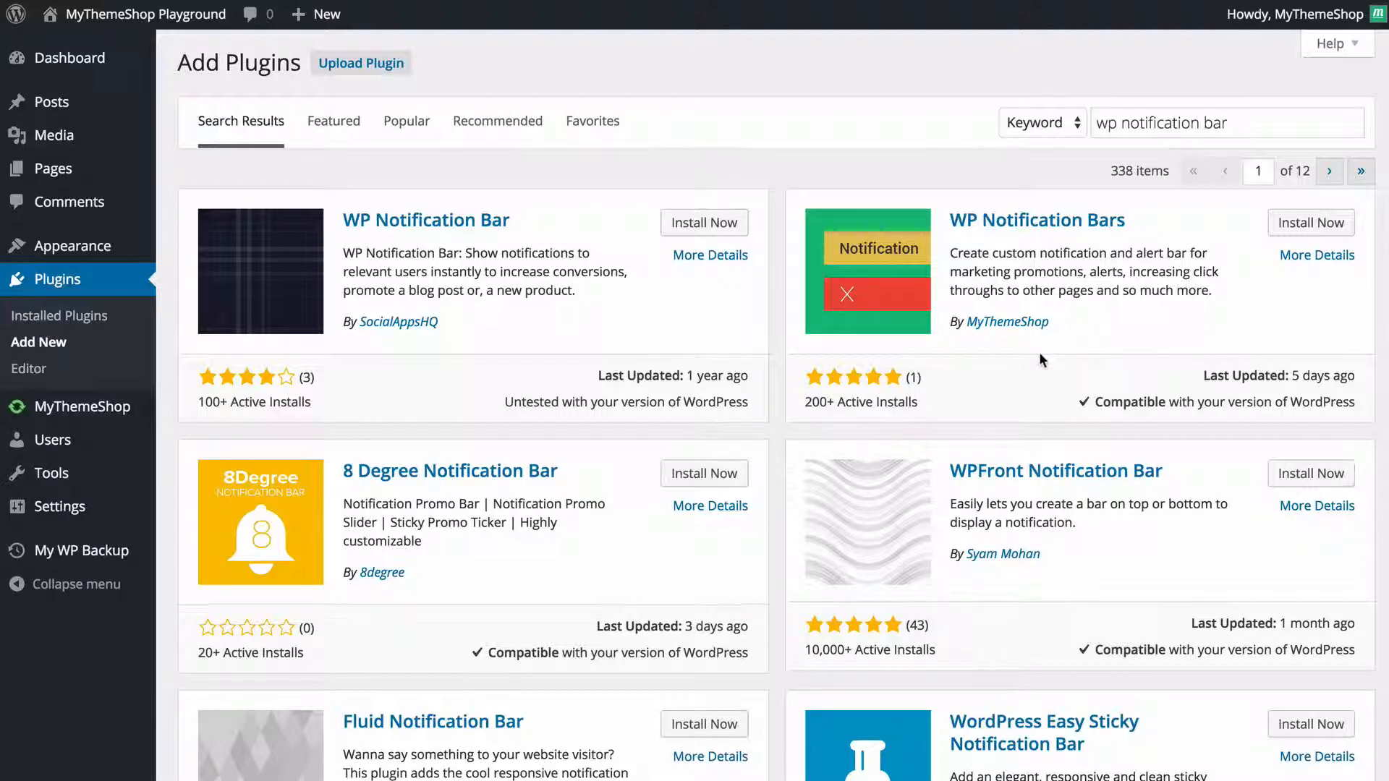
pyautogui.moveTo(1327, 378)
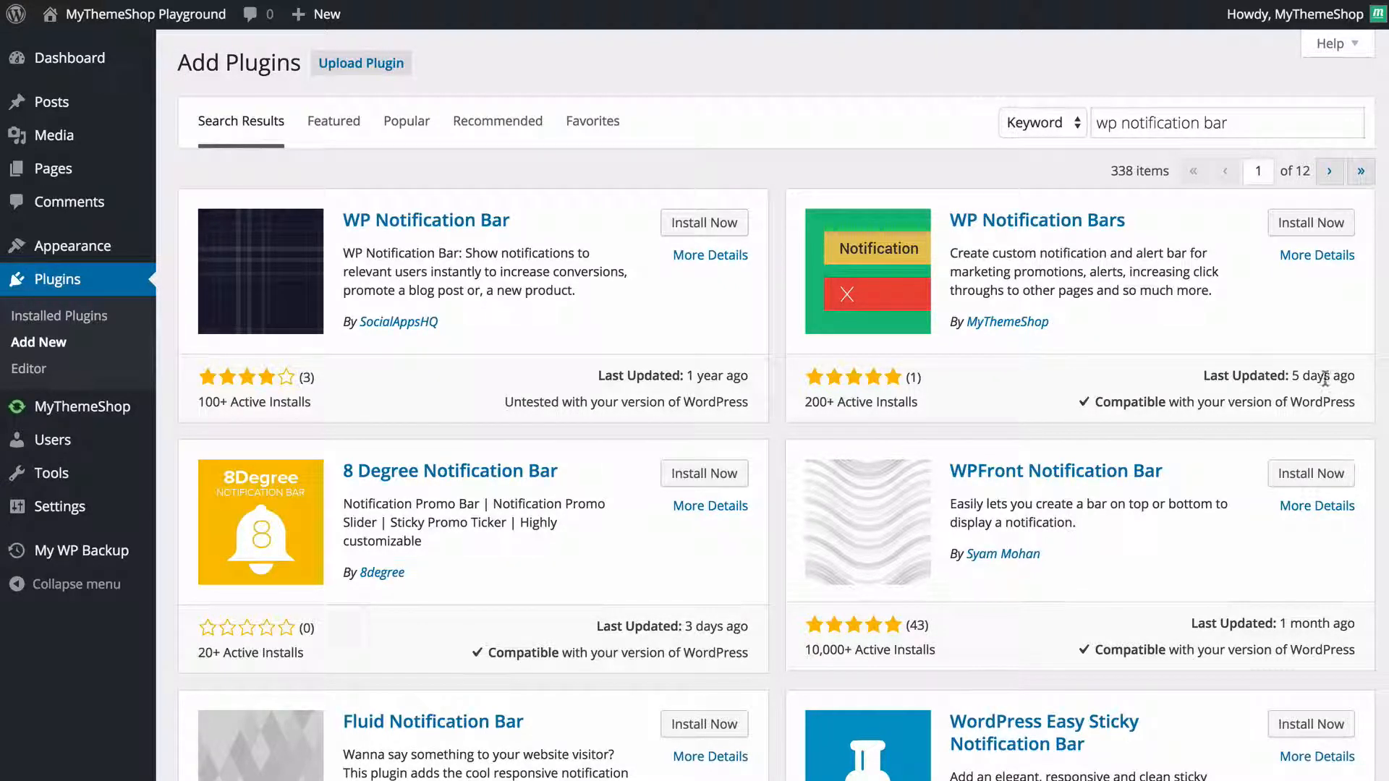
pyautogui.moveTo(1346, 396)
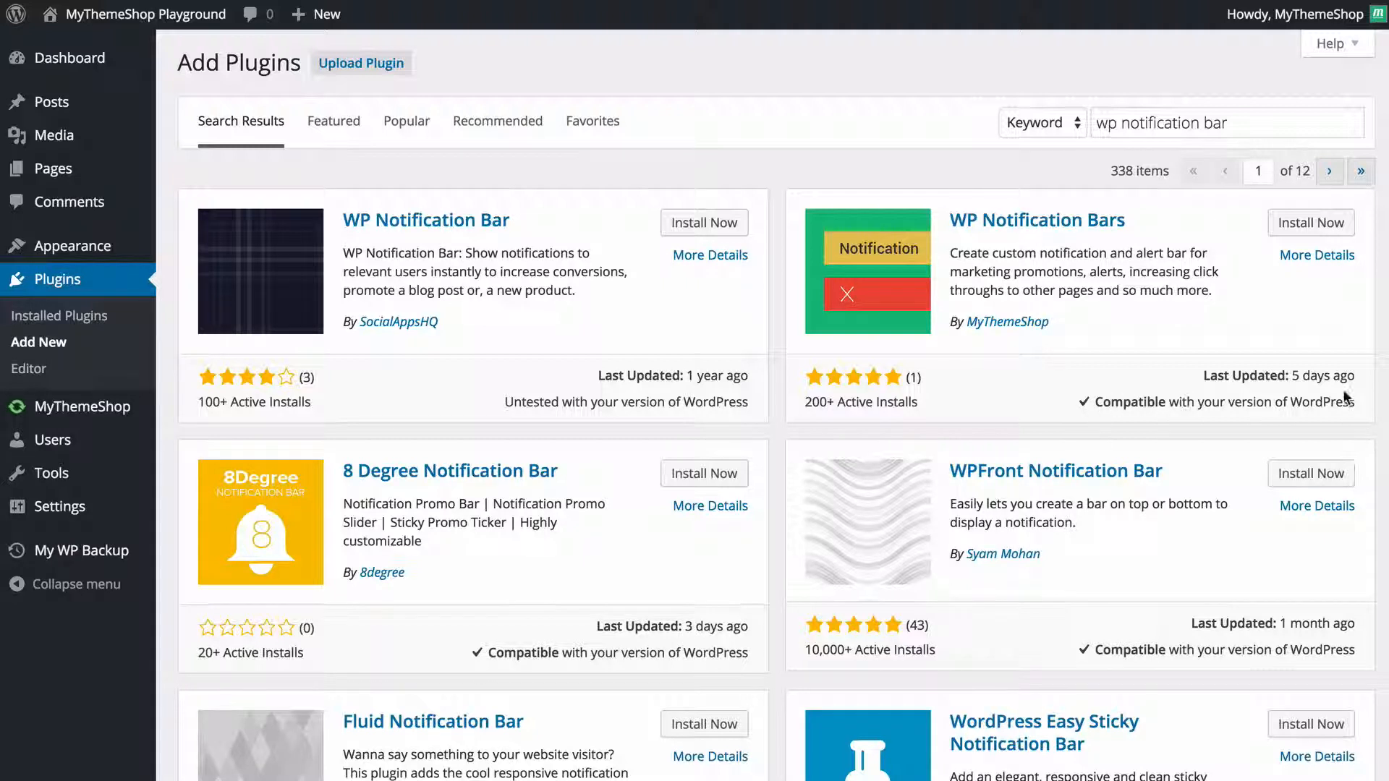
pyautogui.moveTo(1257, 412)
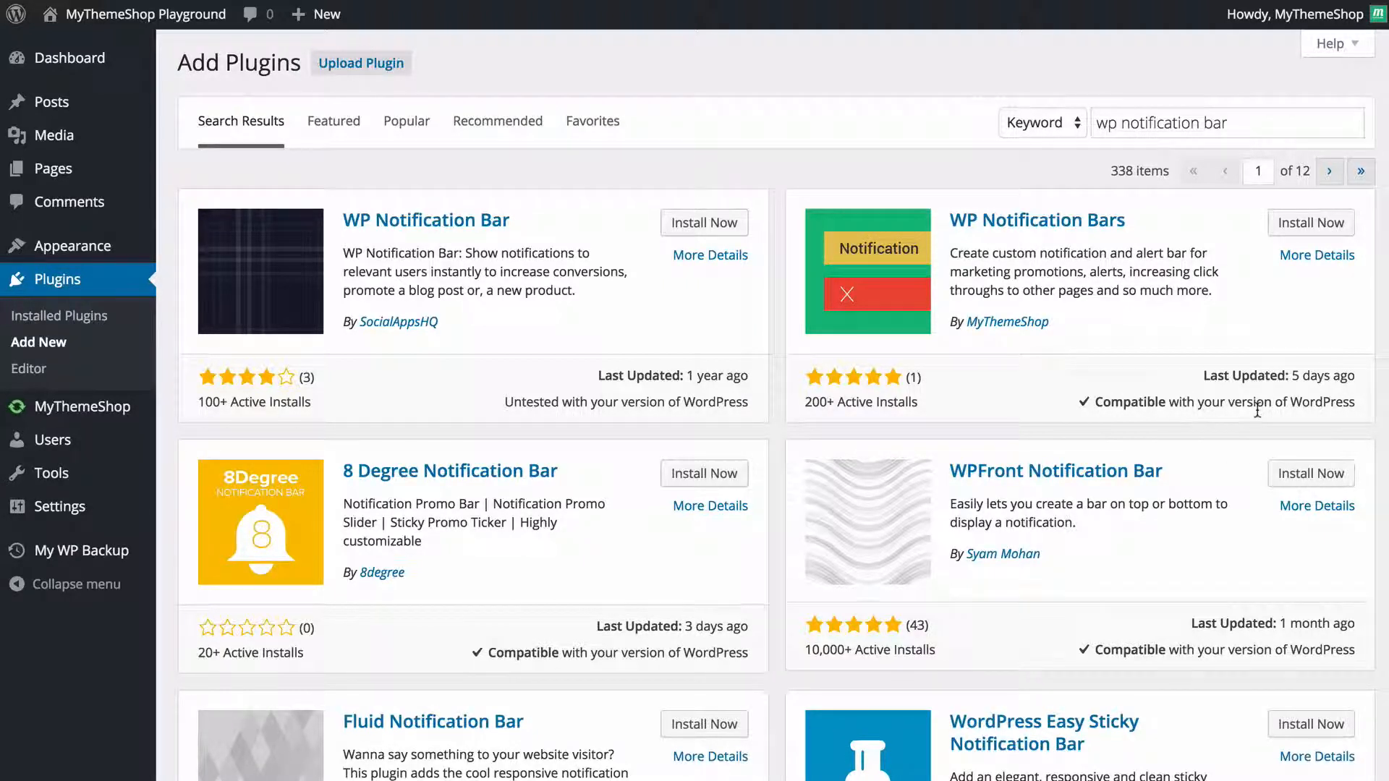
pyautogui.moveTo(909, 401)
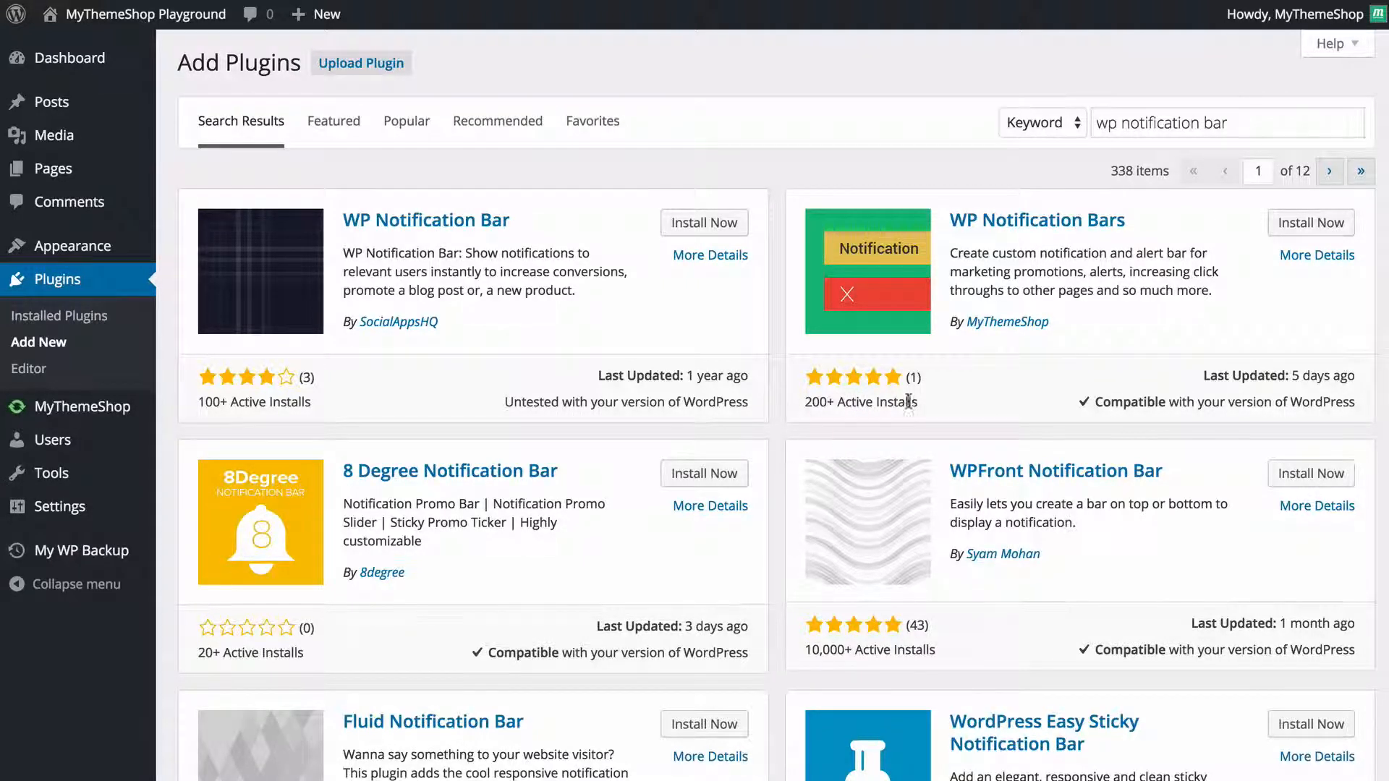
pyautogui.moveTo(1253, 279)
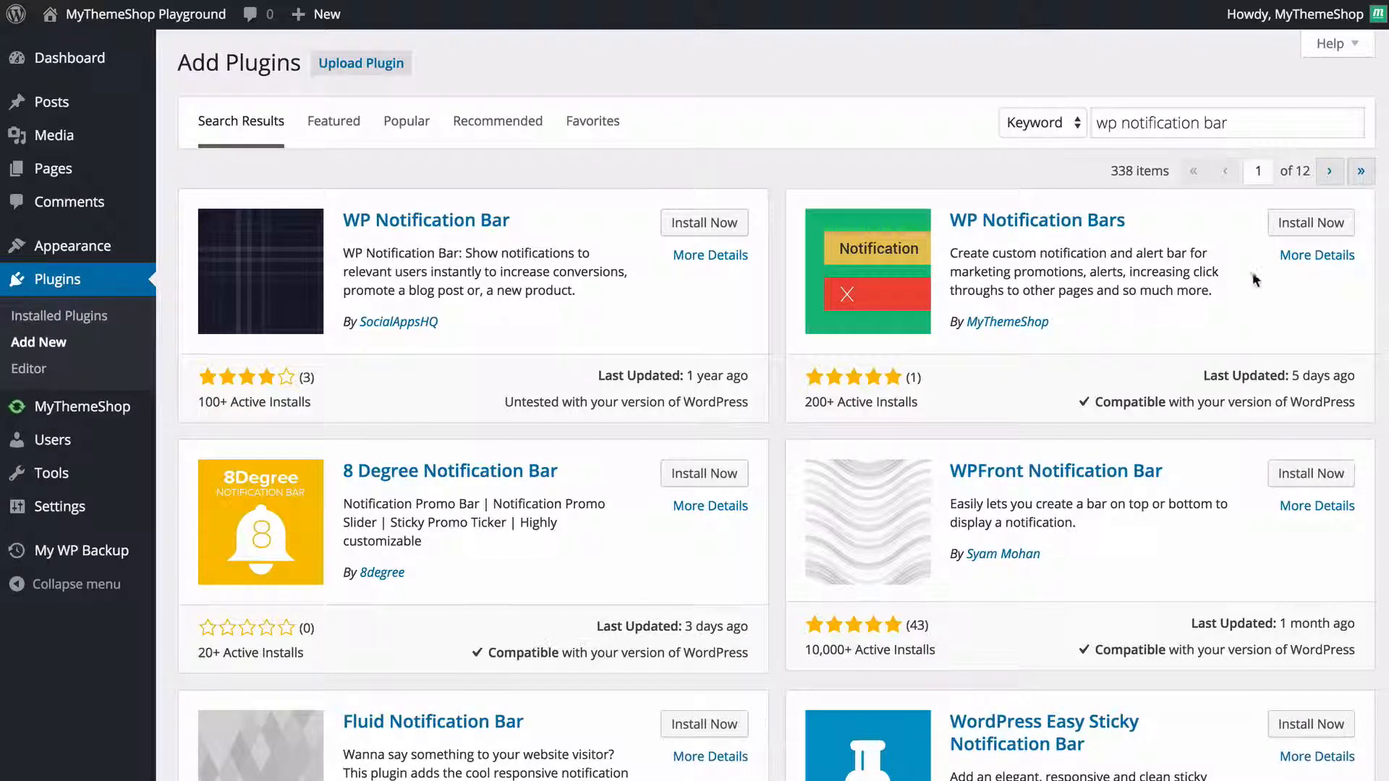
# Review WP Notification Bars' details, install it and activate it.
pyautogui.click(1316, 255)
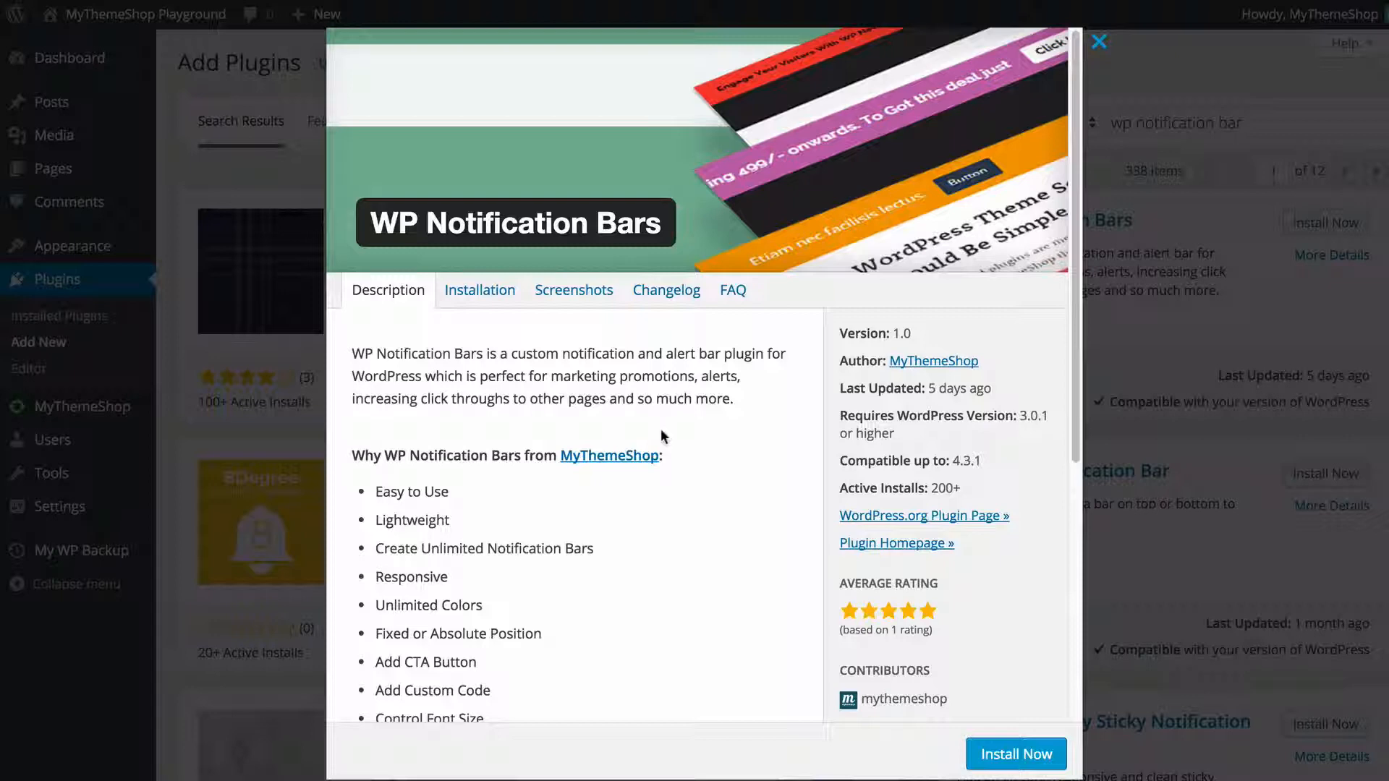
pyautogui.scroll(-3)
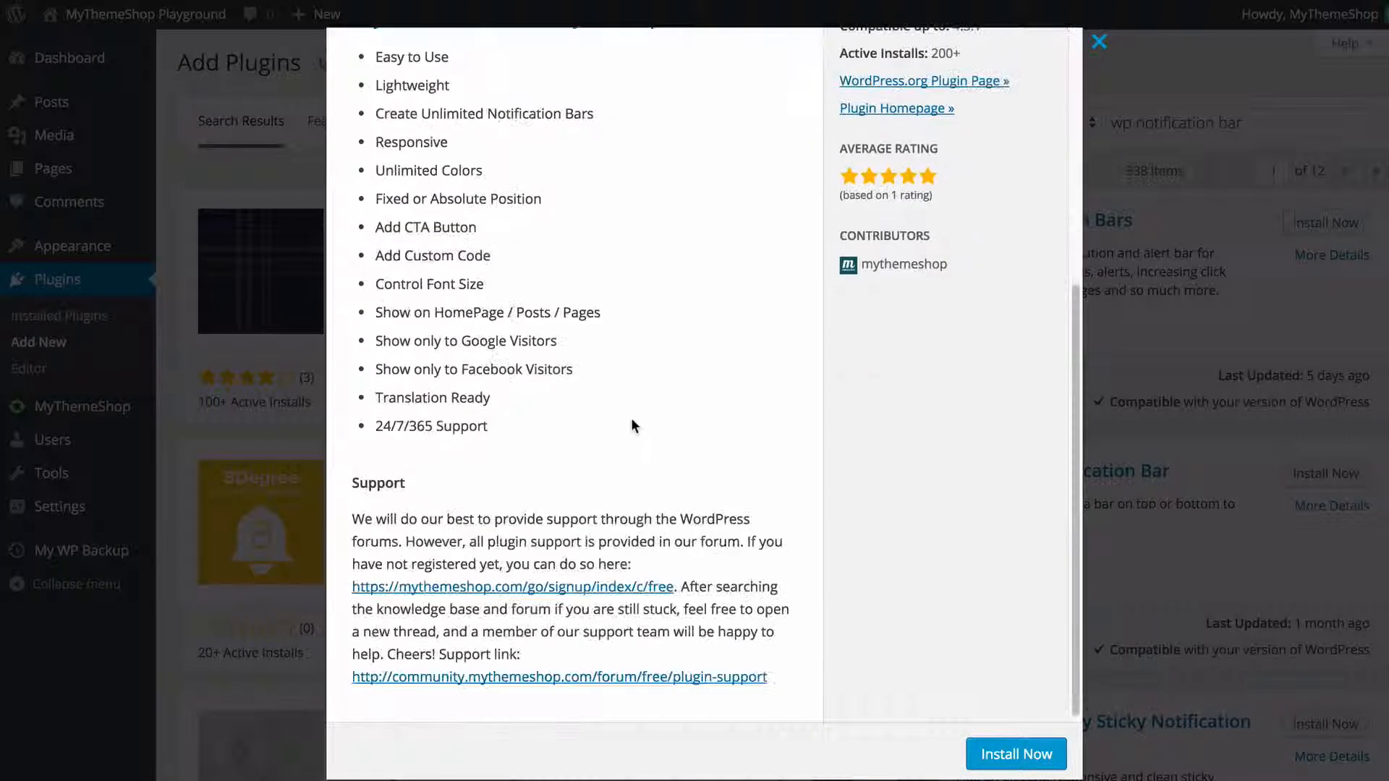
pyautogui.scroll(3)
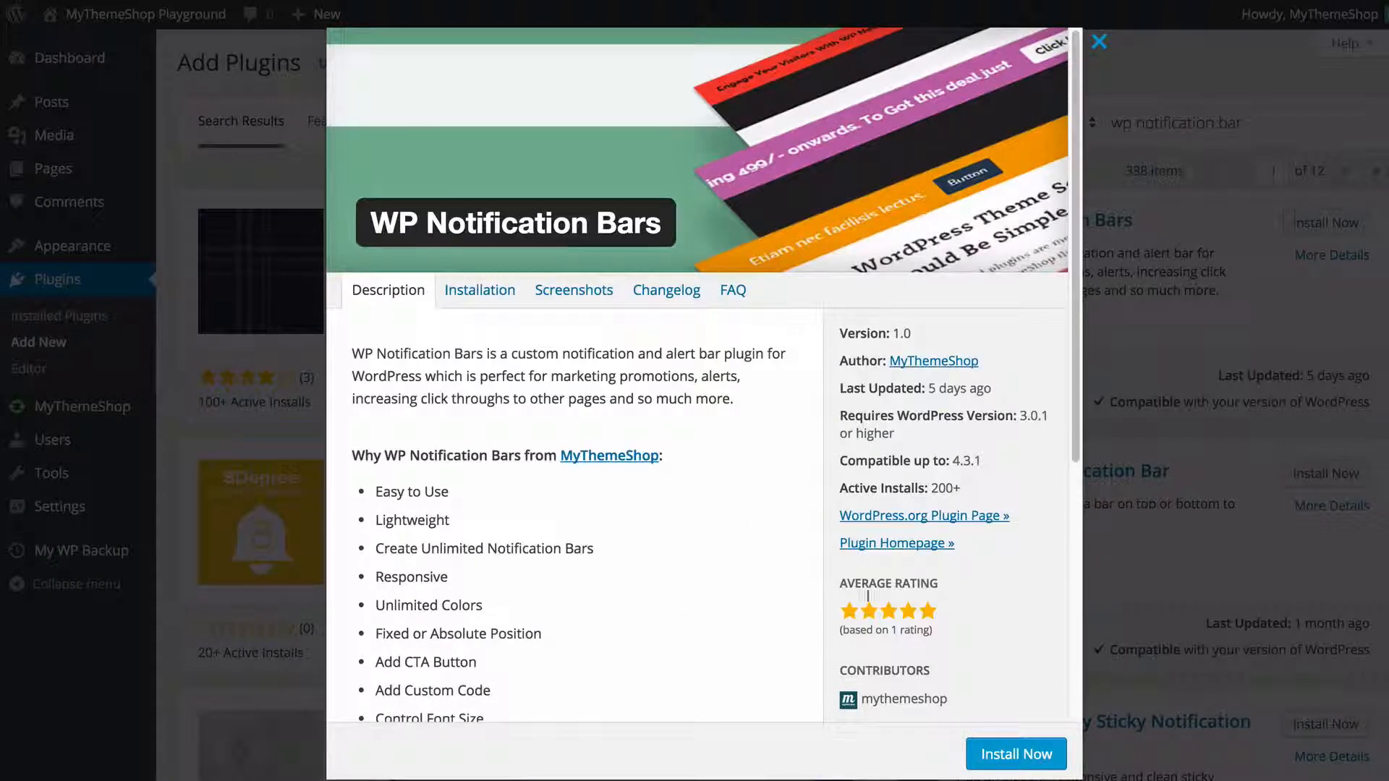
pyautogui.moveTo(838, 565)
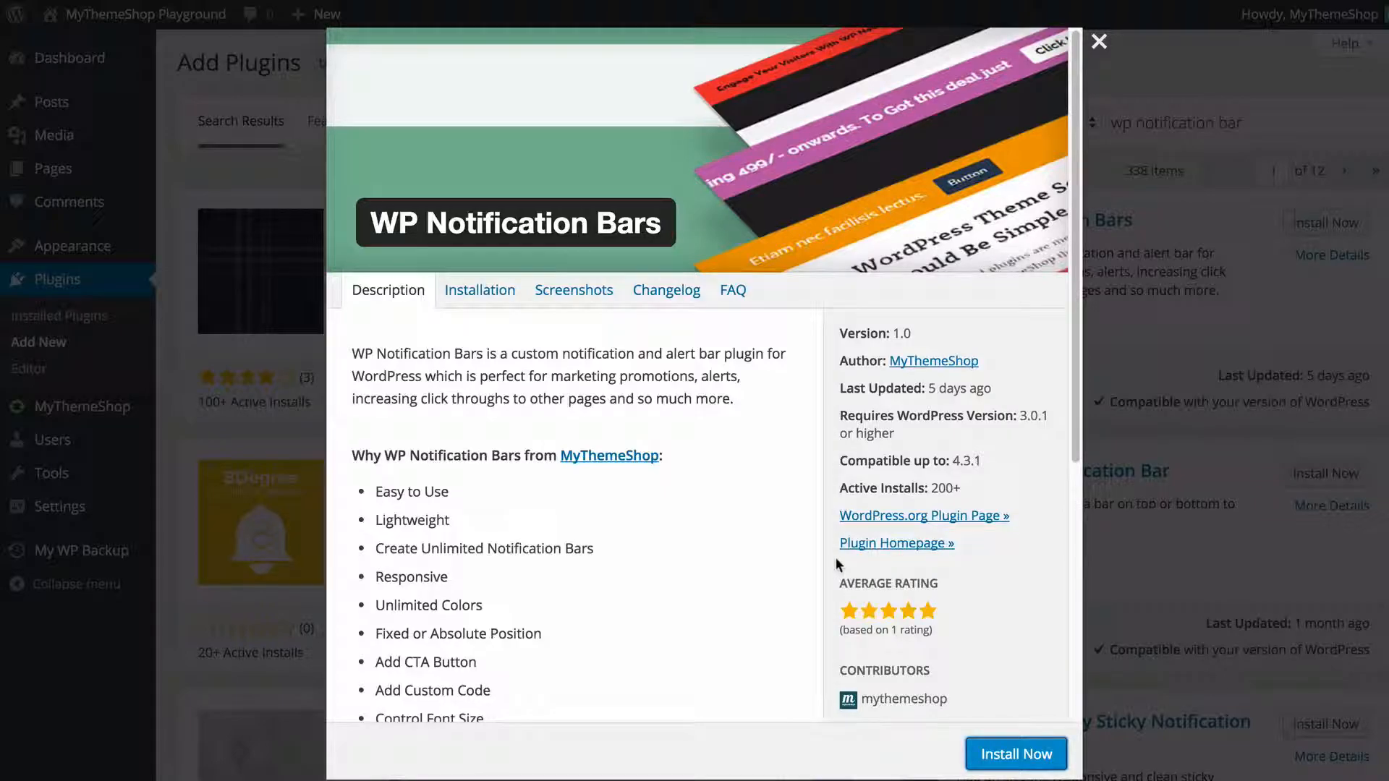
pyautogui.click(1015, 754)
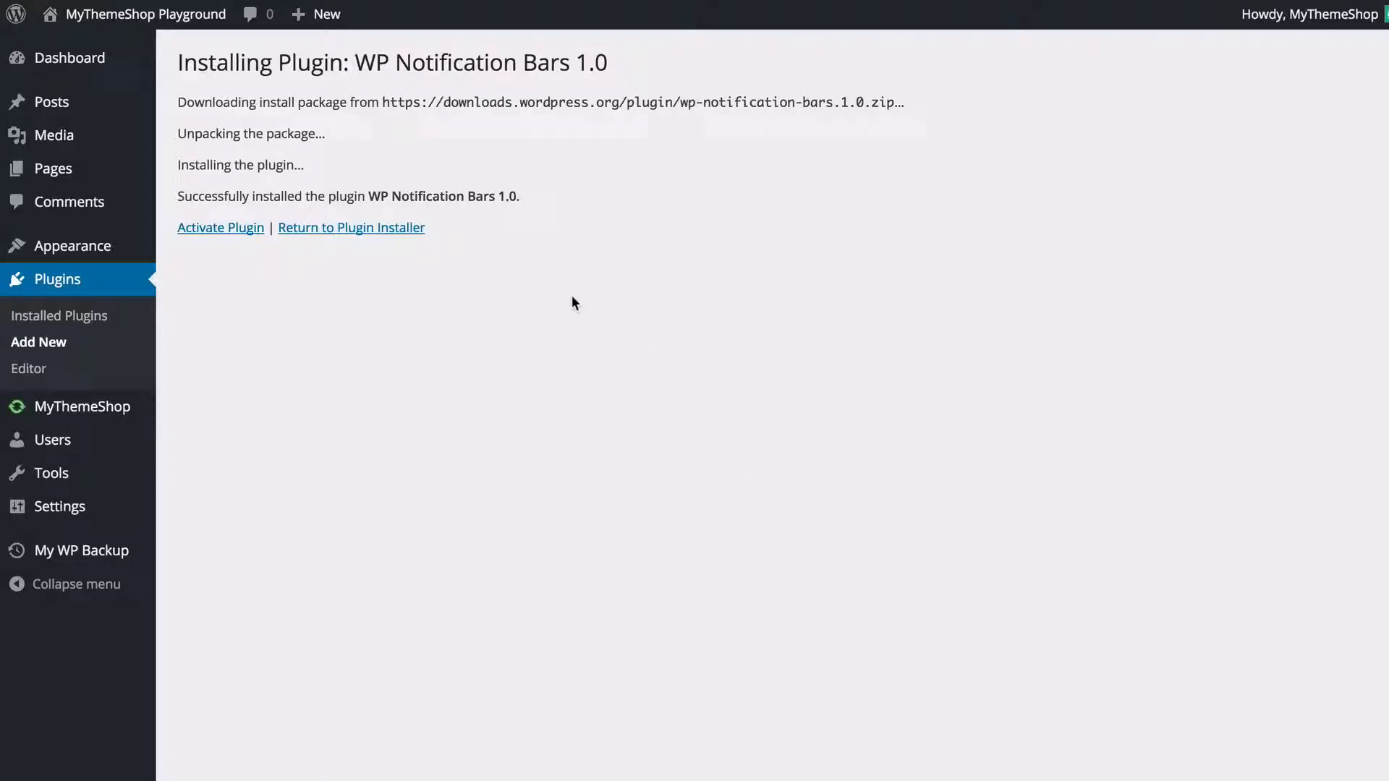
pyautogui.moveTo(396, 263)
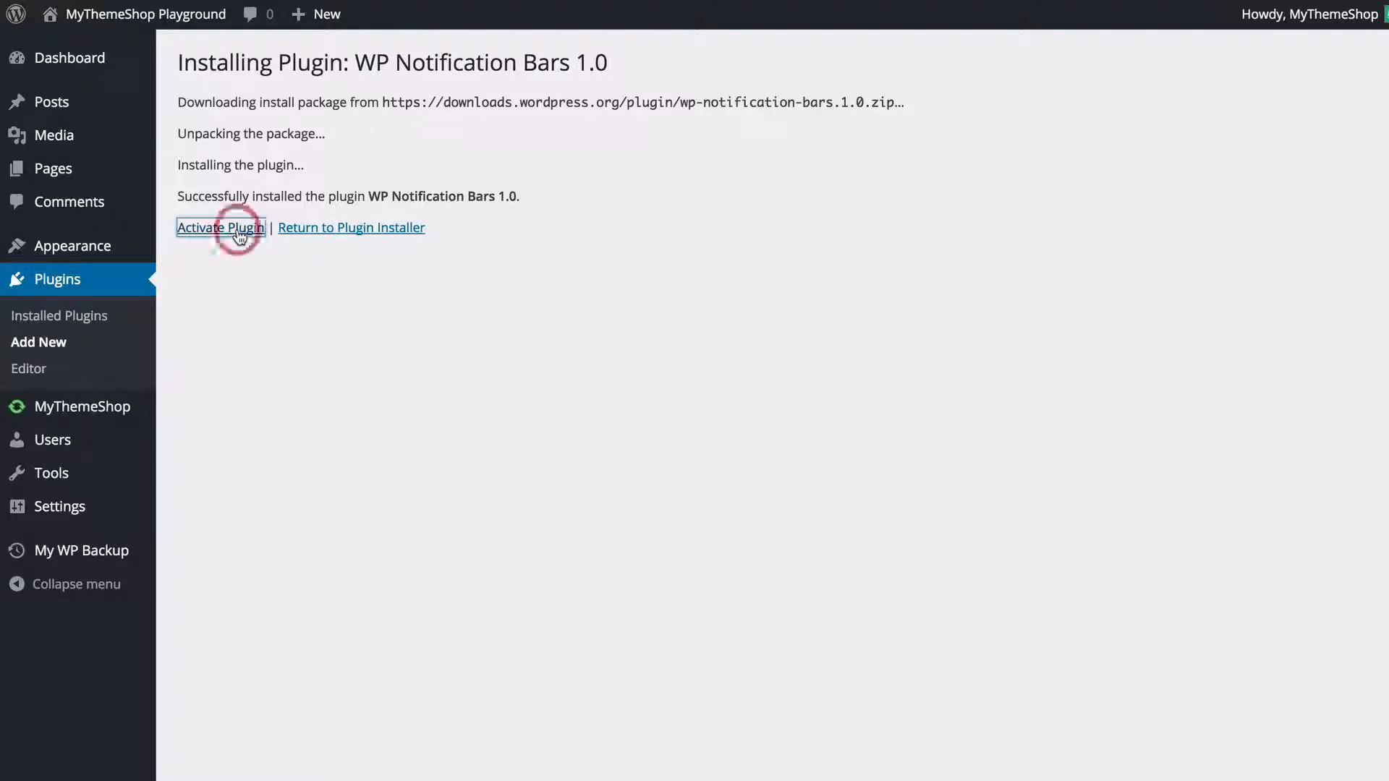
pyautogui.click(220, 227)
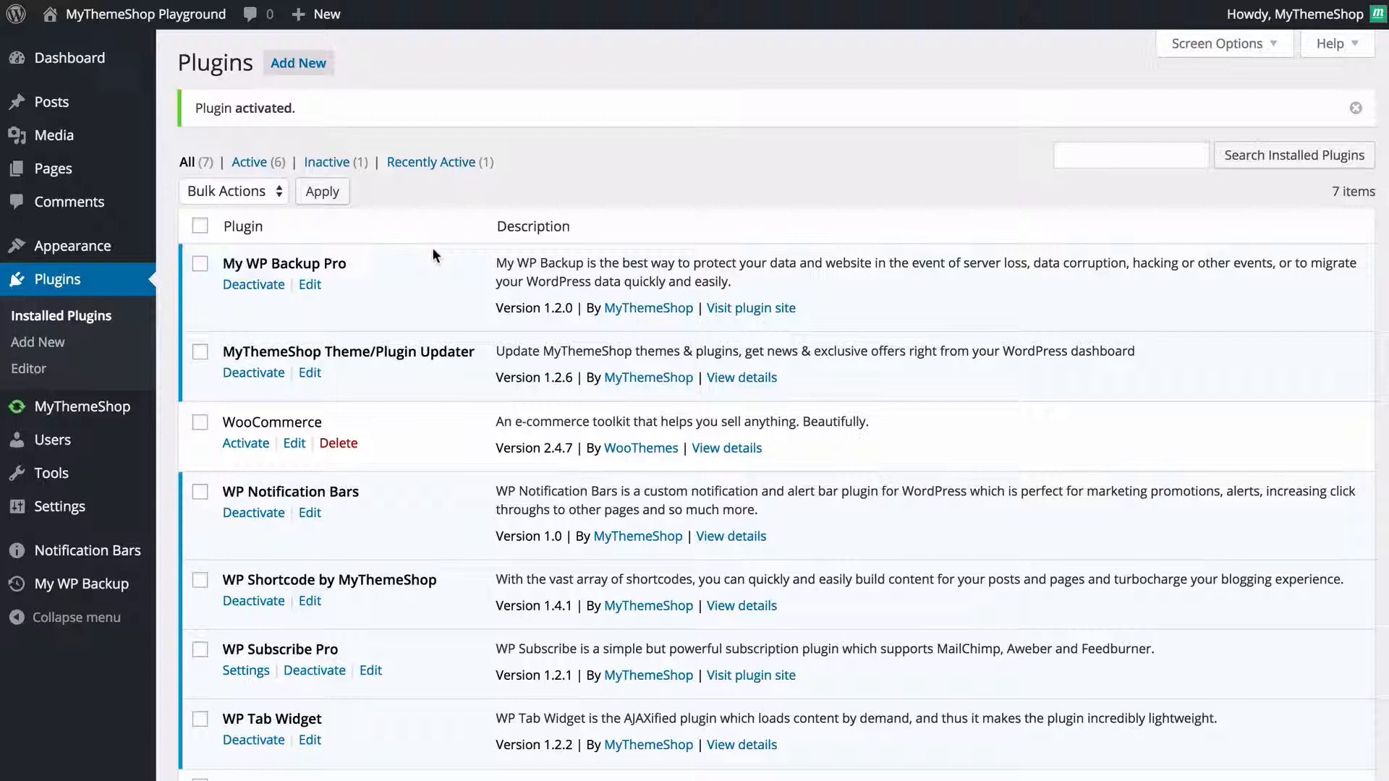
pyautogui.moveTo(88, 550)
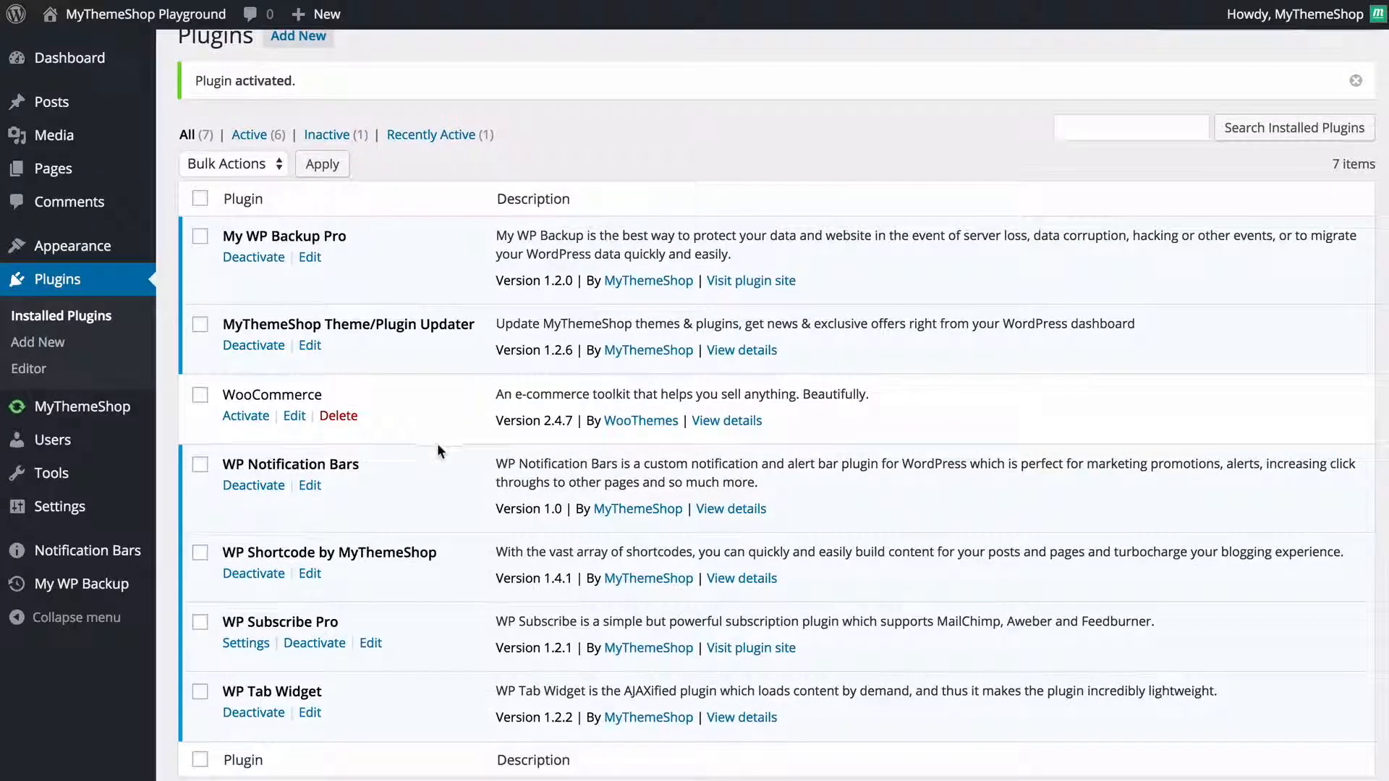
pyautogui.moveTo(540, 467)
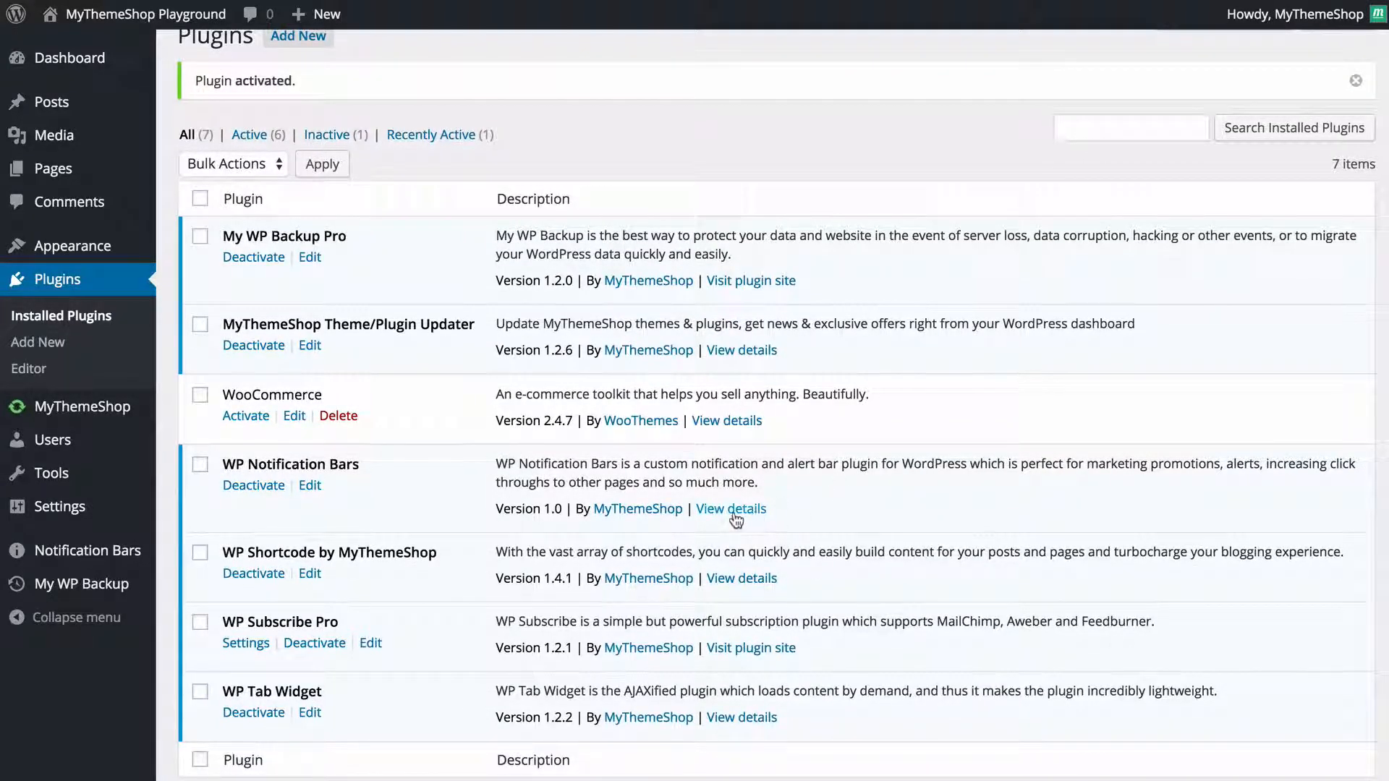
pyautogui.moveTo(636, 507)
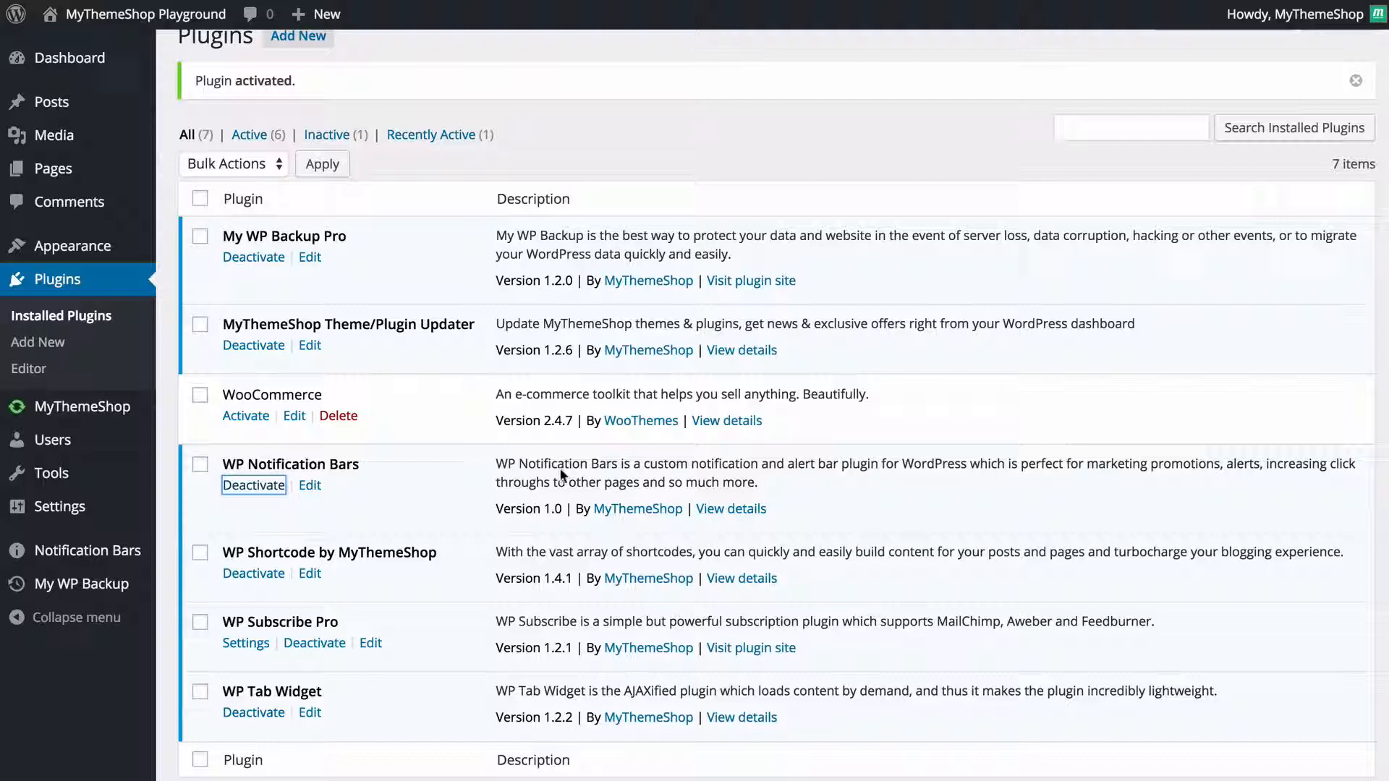
pyautogui.click(251, 484)
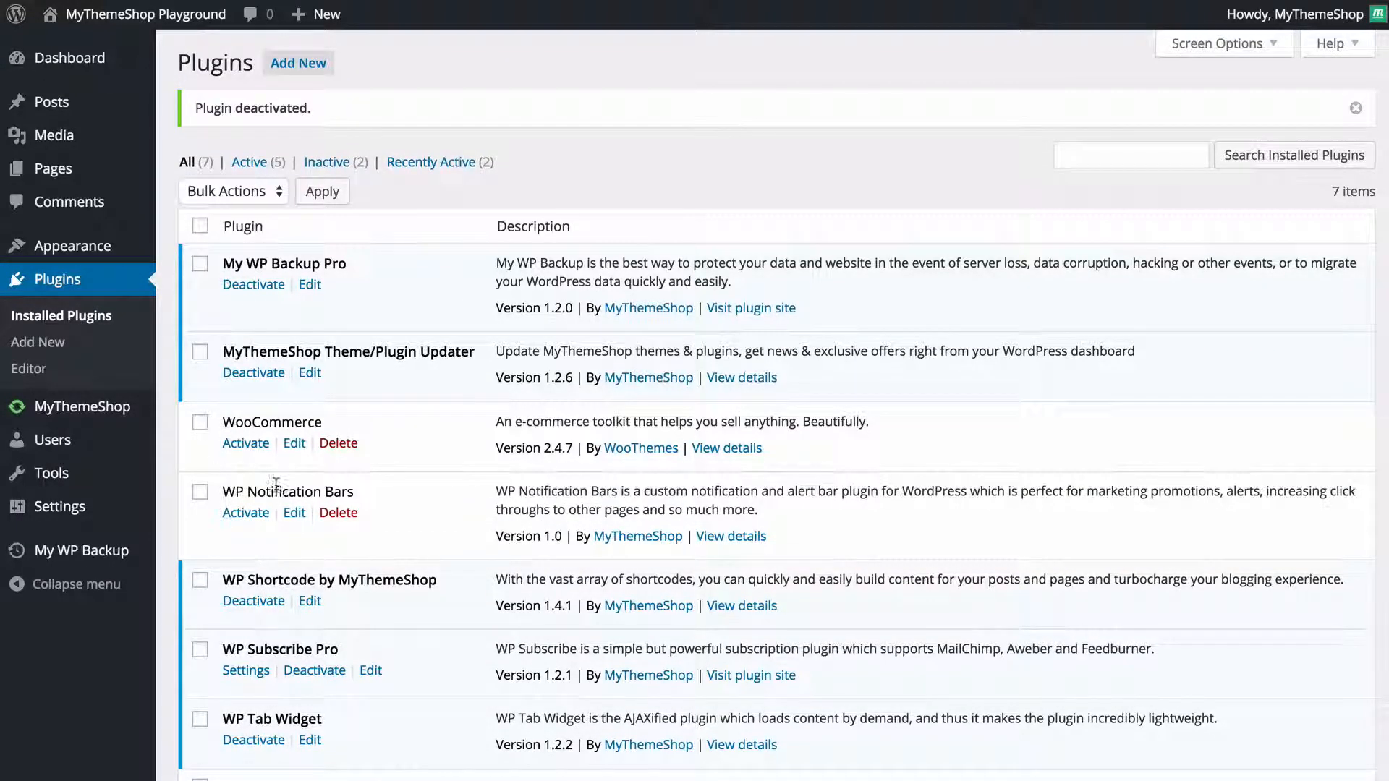
pyautogui.moveTo(261, 505)
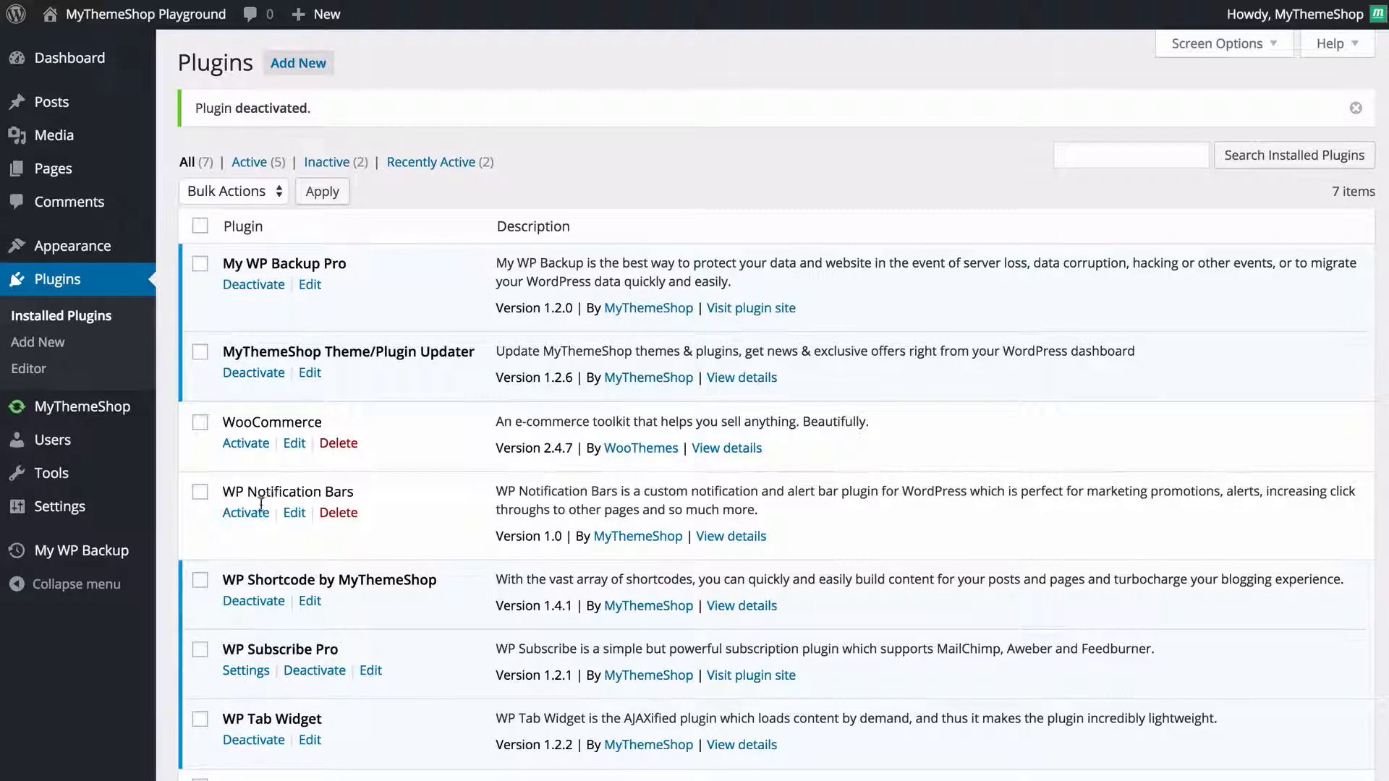
pyautogui.moveTo(387, 522)
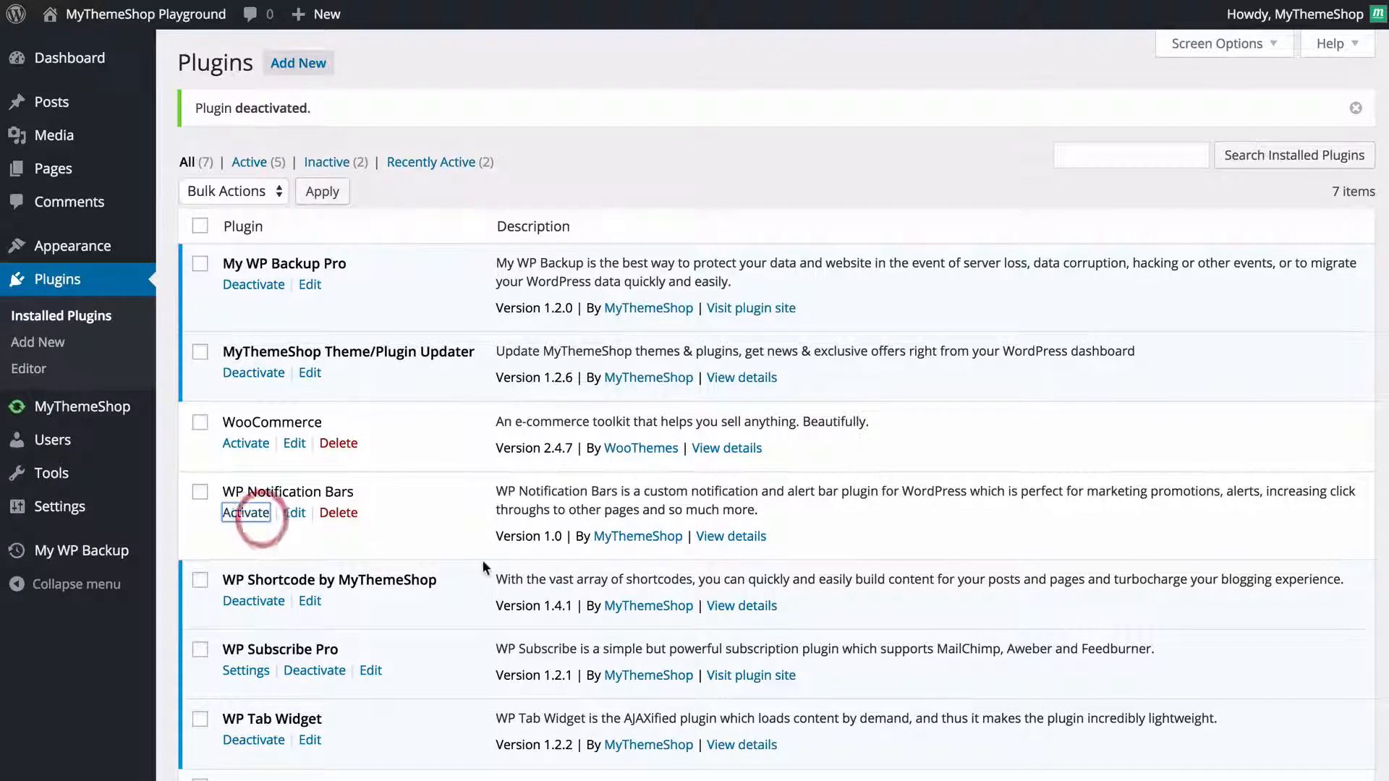
pyautogui.click(246, 512)
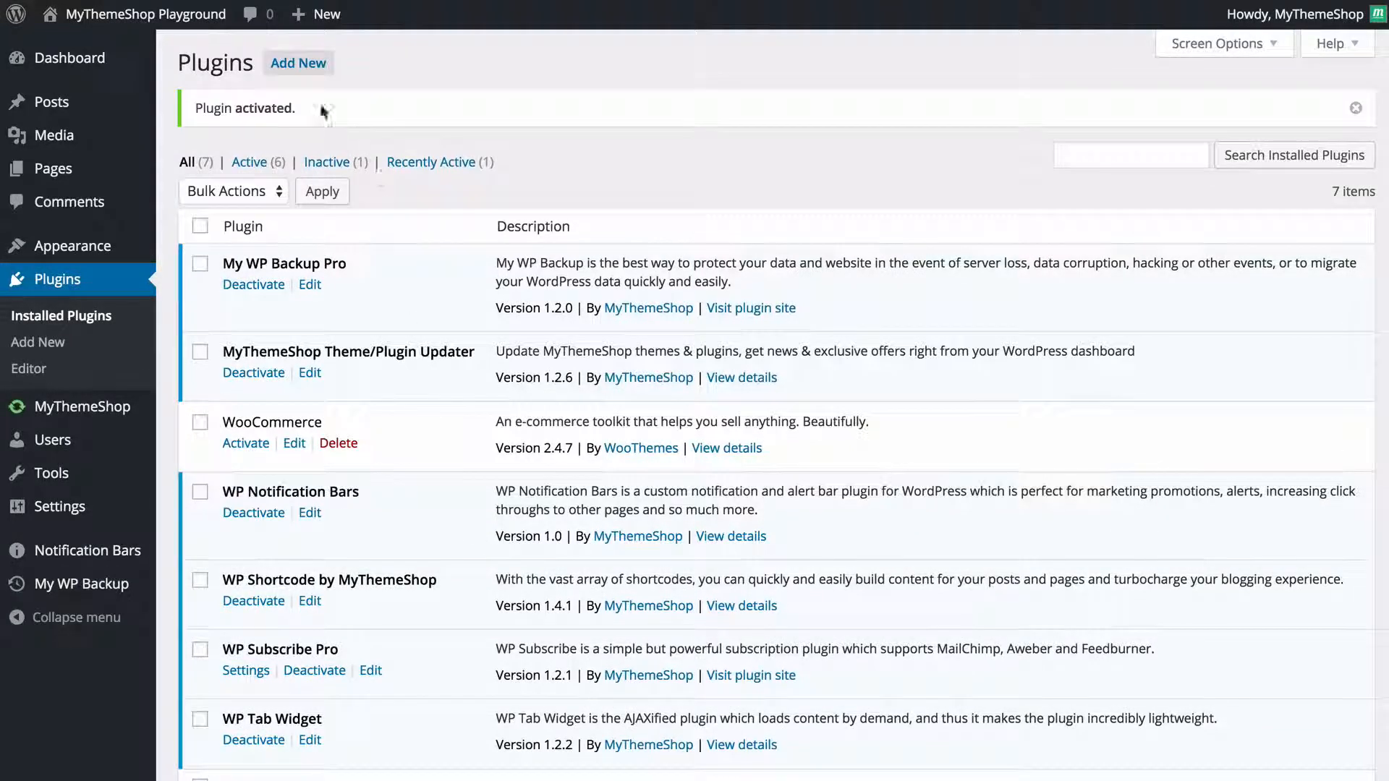
# Go to Add New > Upload Plugin and start choosing a zip file.
pyautogui.click(37, 342)
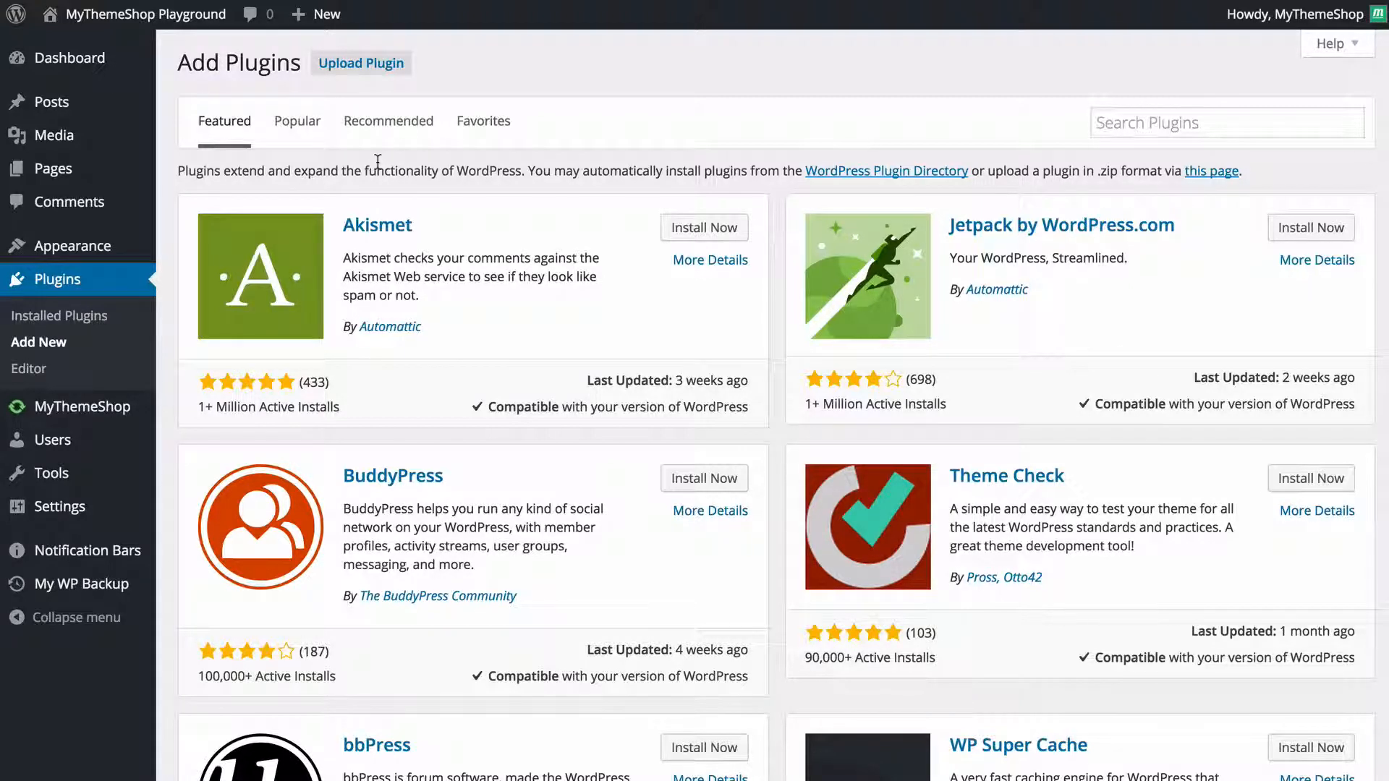
pyautogui.moveTo(363, 88)
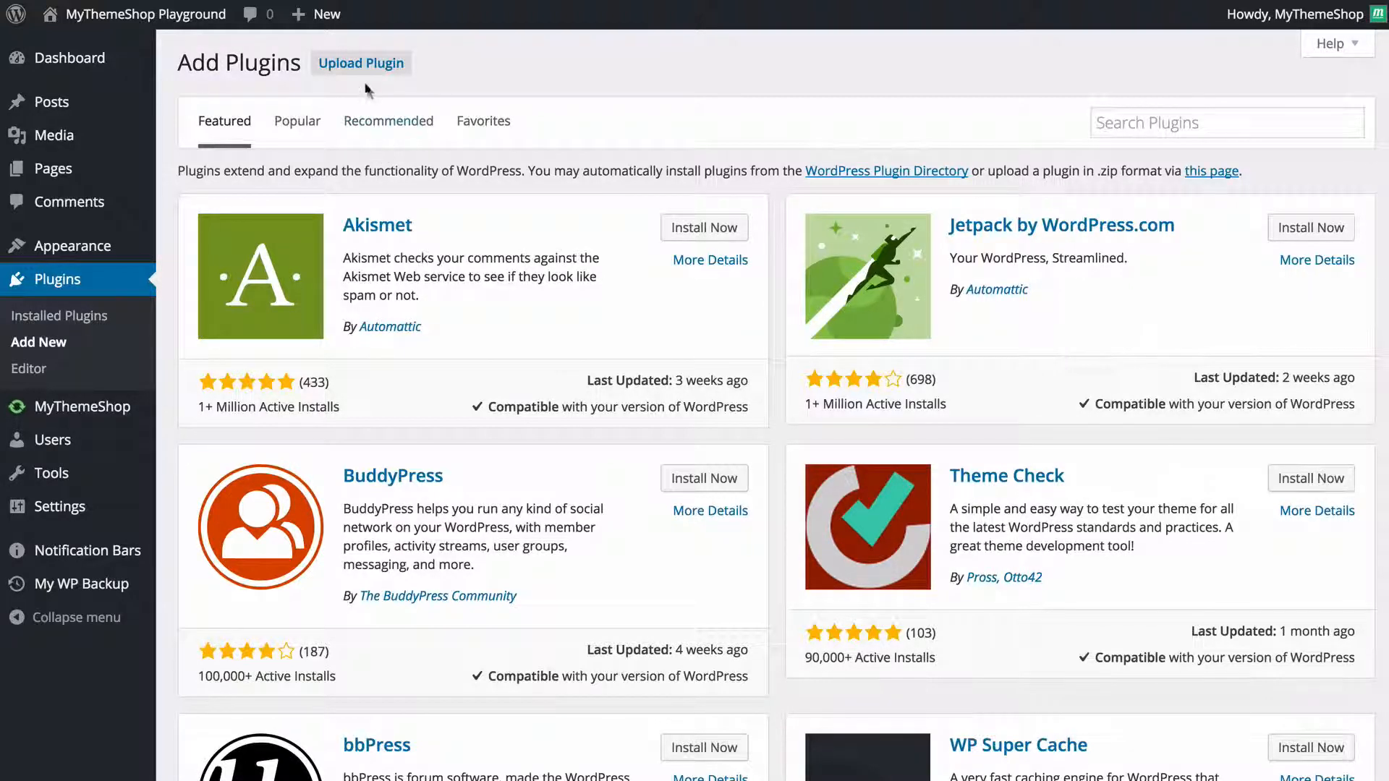
pyautogui.click(361, 62)
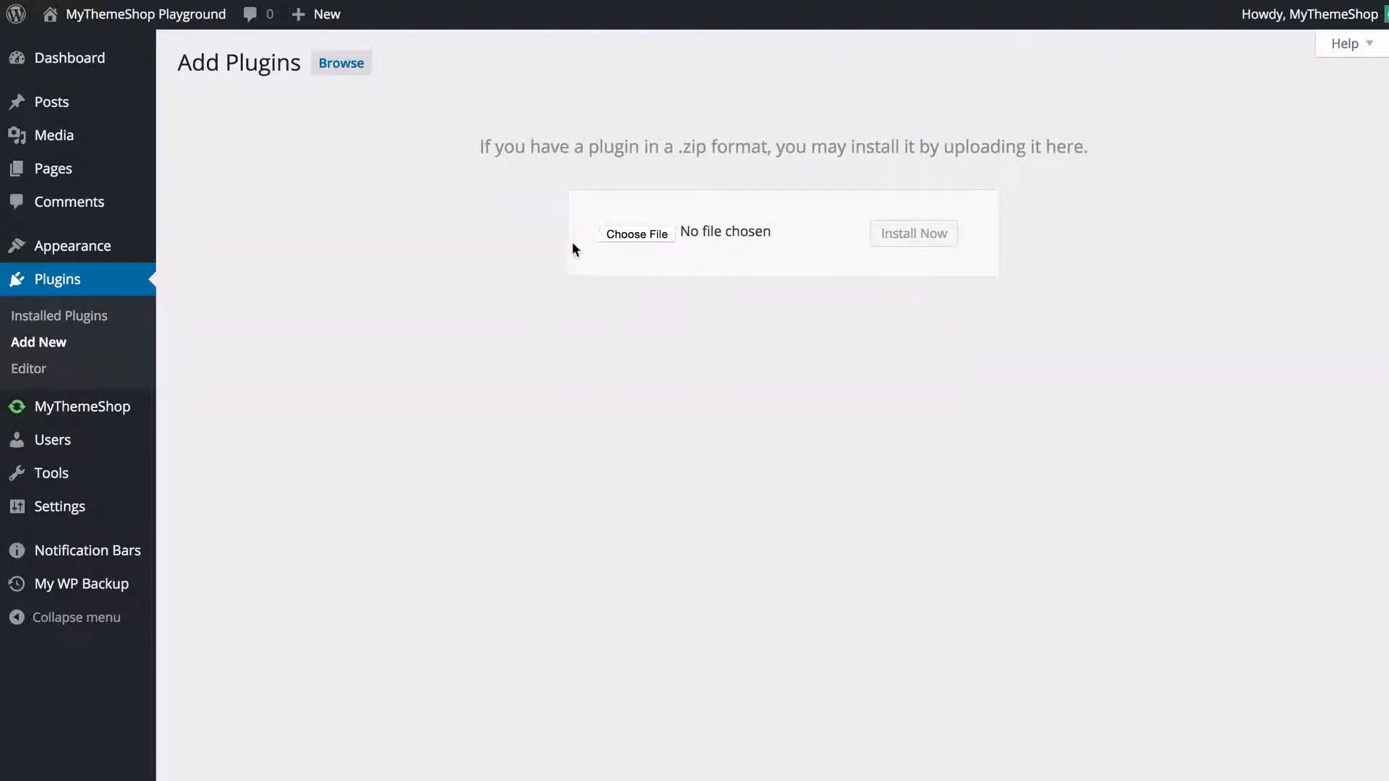
pyautogui.moveTo(681, 259)
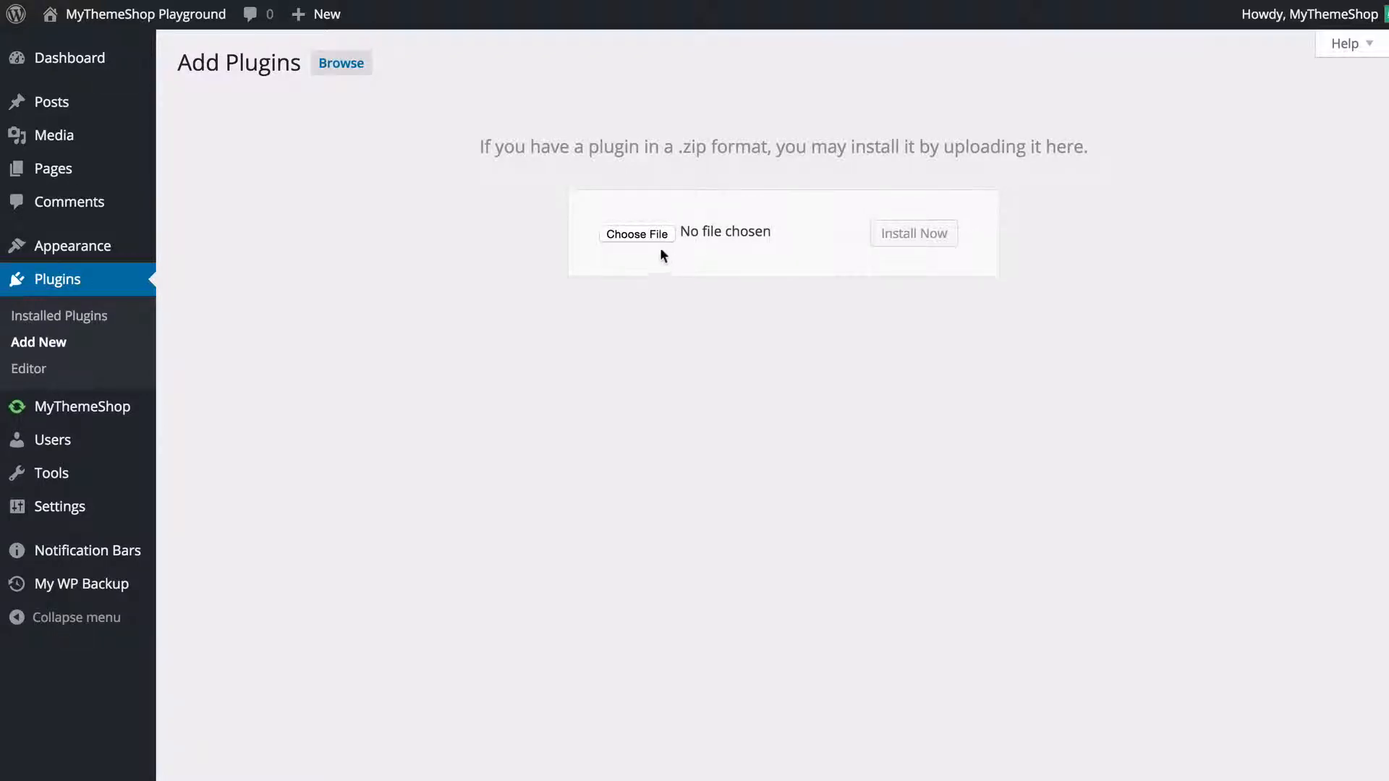
pyautogui.click(637, 234)
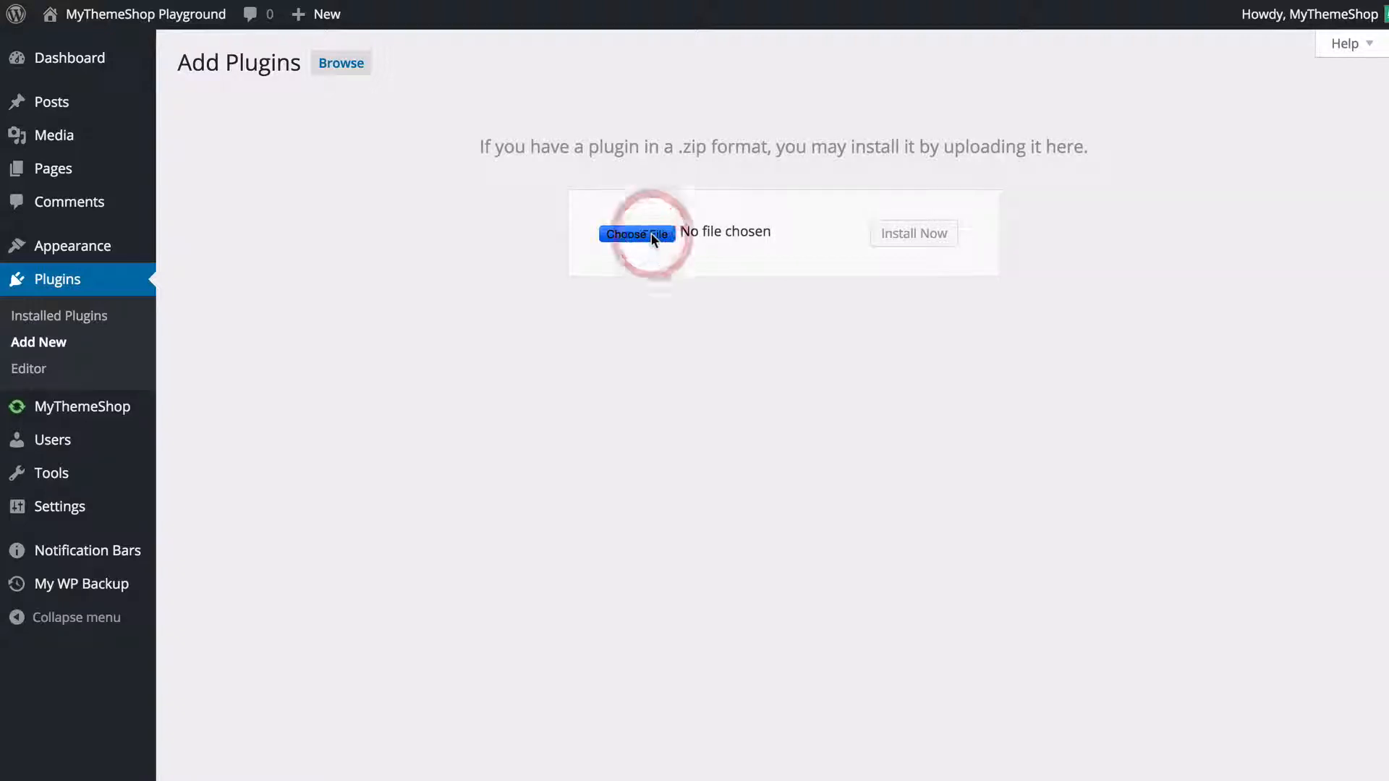
# Upload mts-woocommerce-checkout-field-modifier.zip, install it and activate the plugin.
pyautogui.click(637, 235)
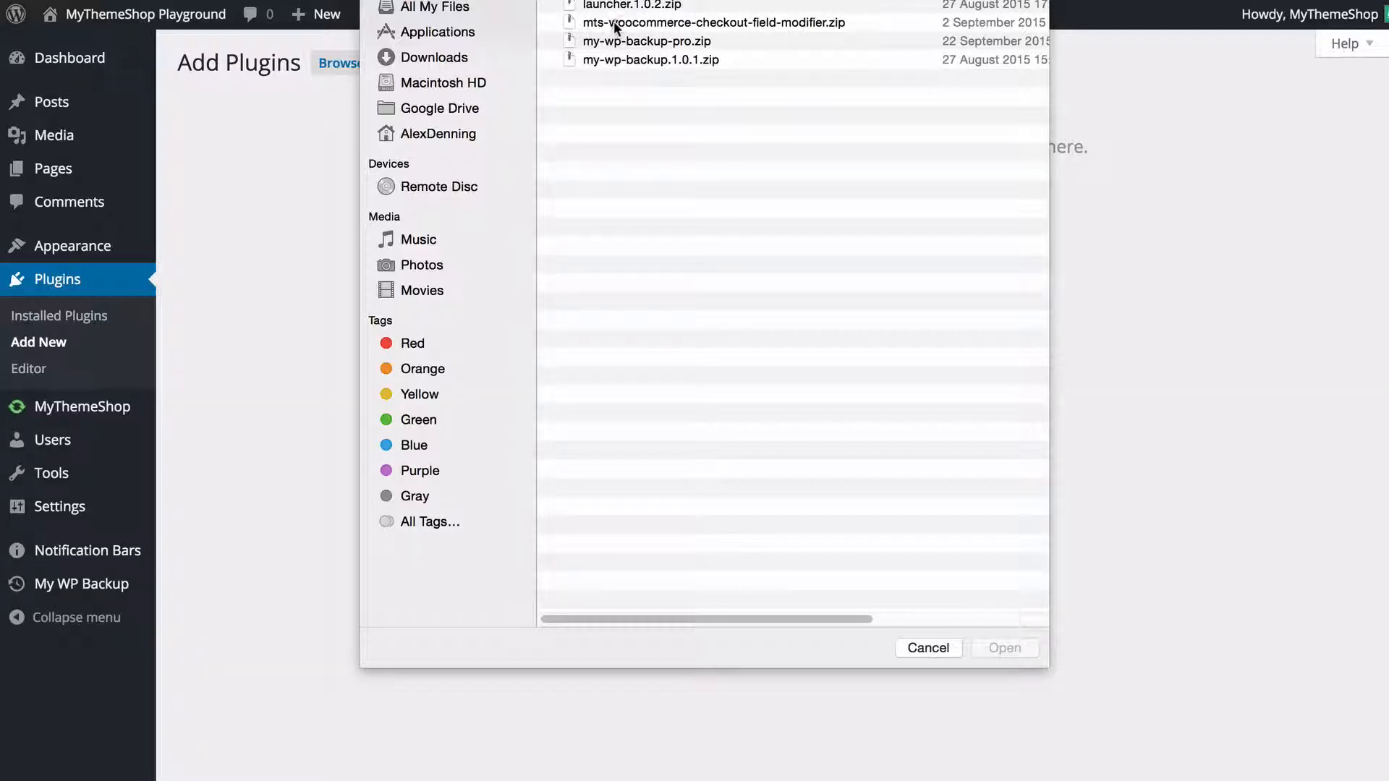
pyautogui.click(714, 22)
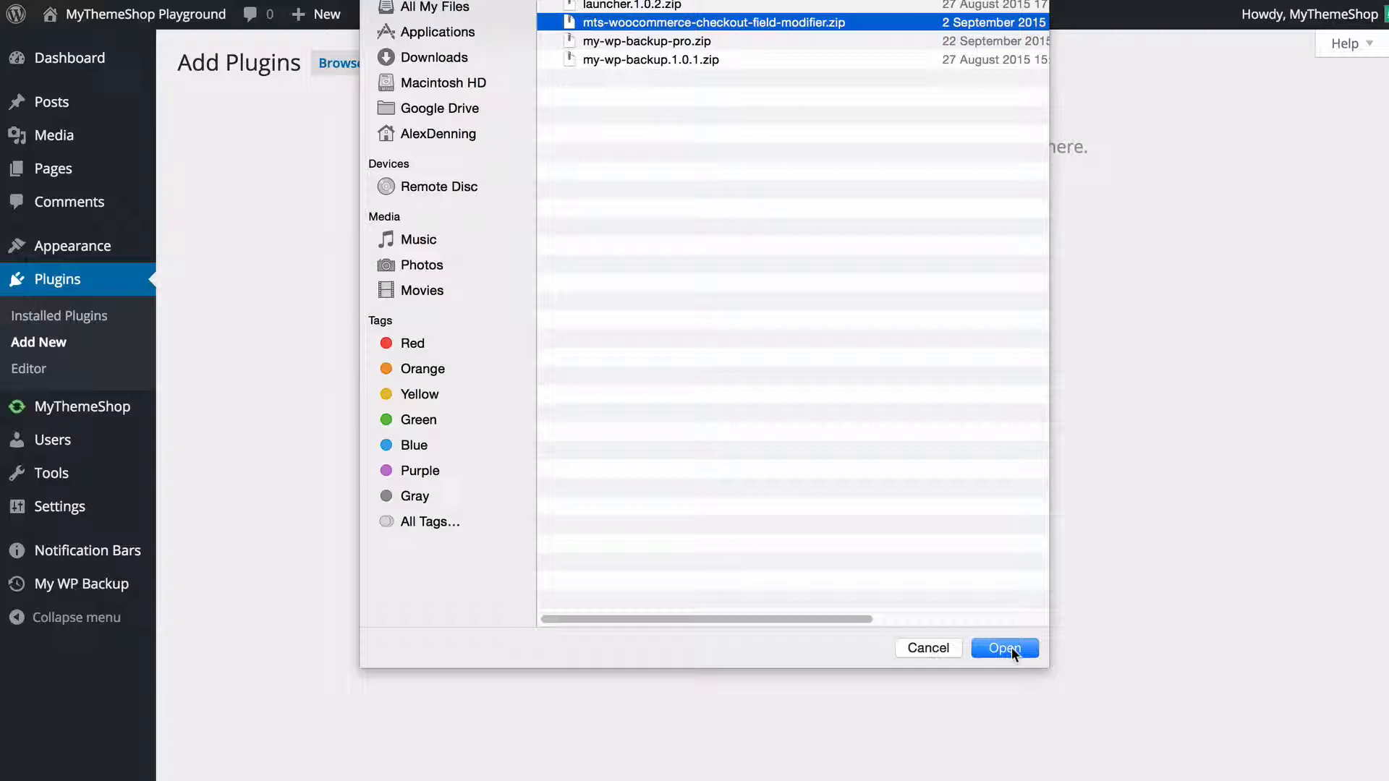
pyautogui.click(1004, 648)
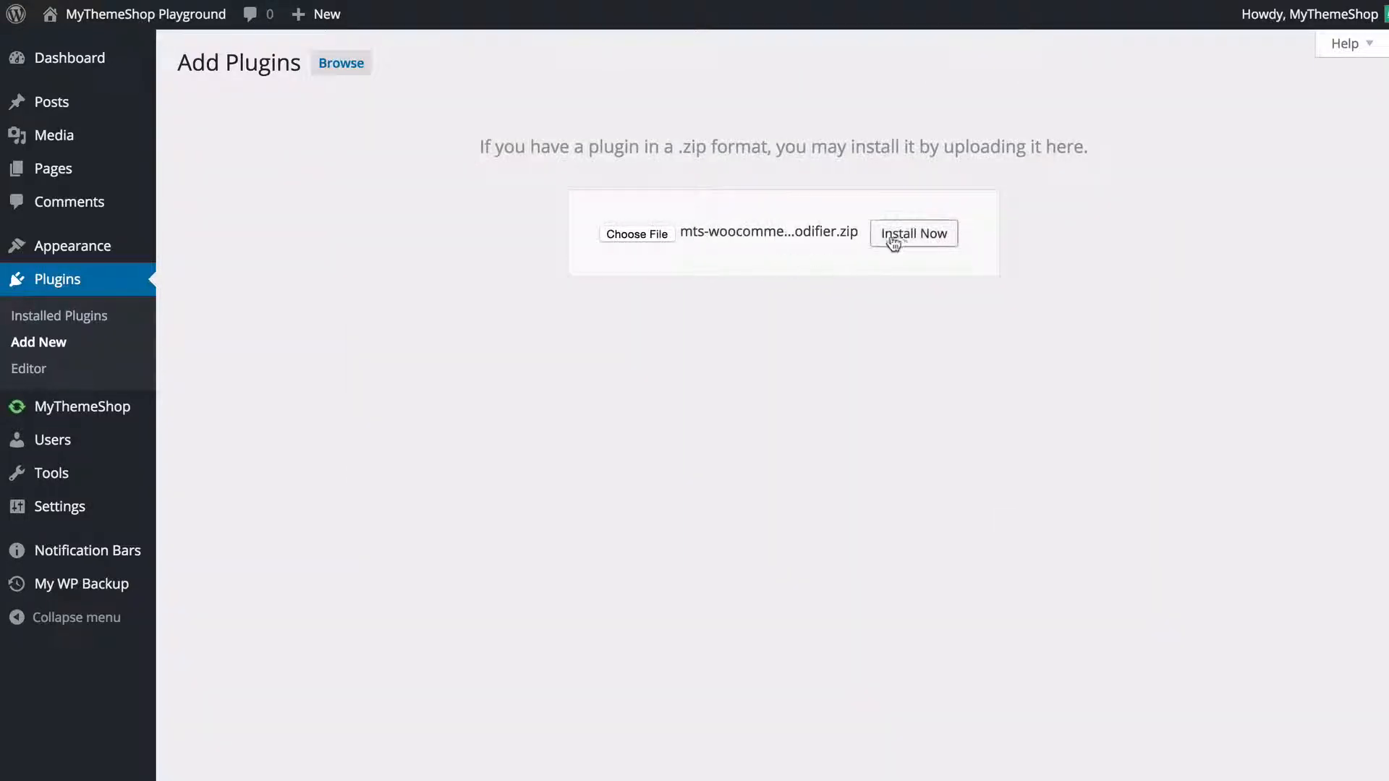
pyautogui.click(912, 233)
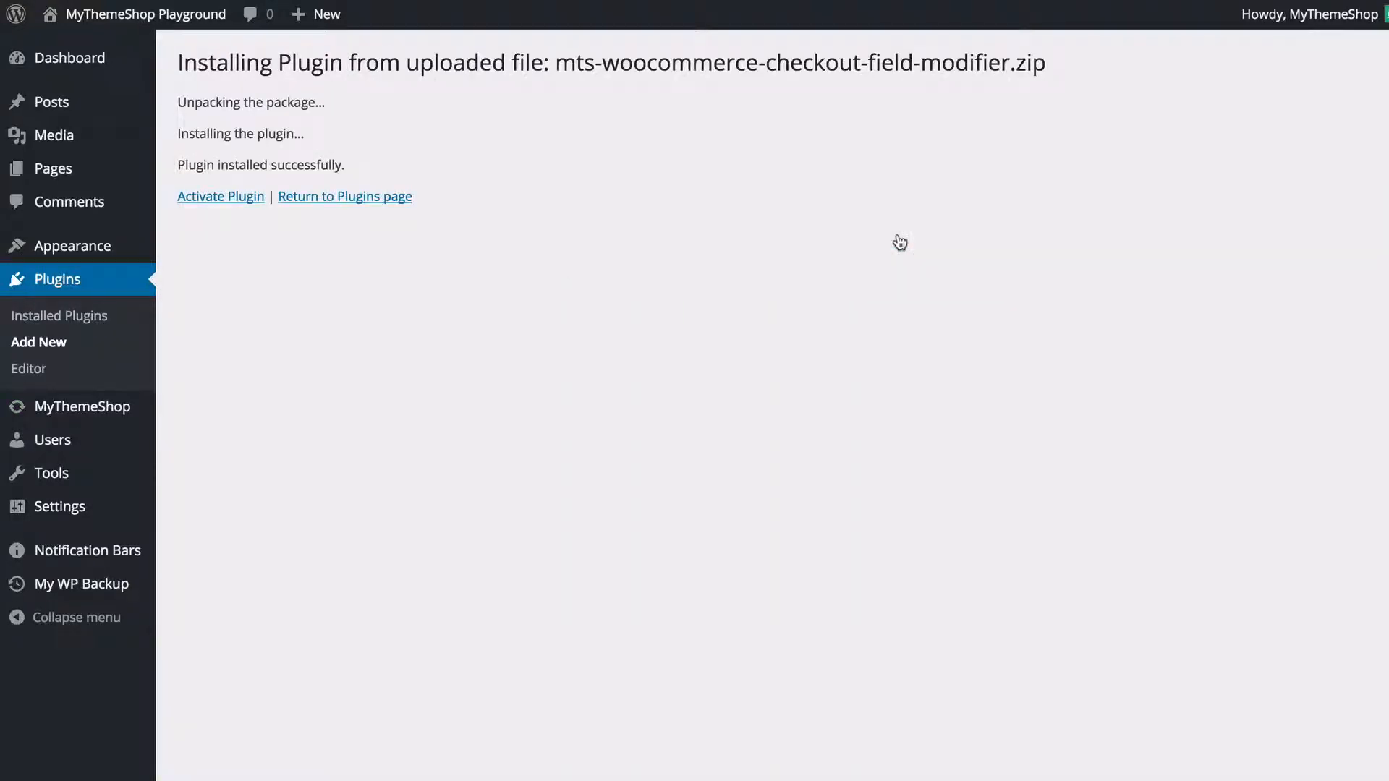
pyautogui.moveTo(193, 210)
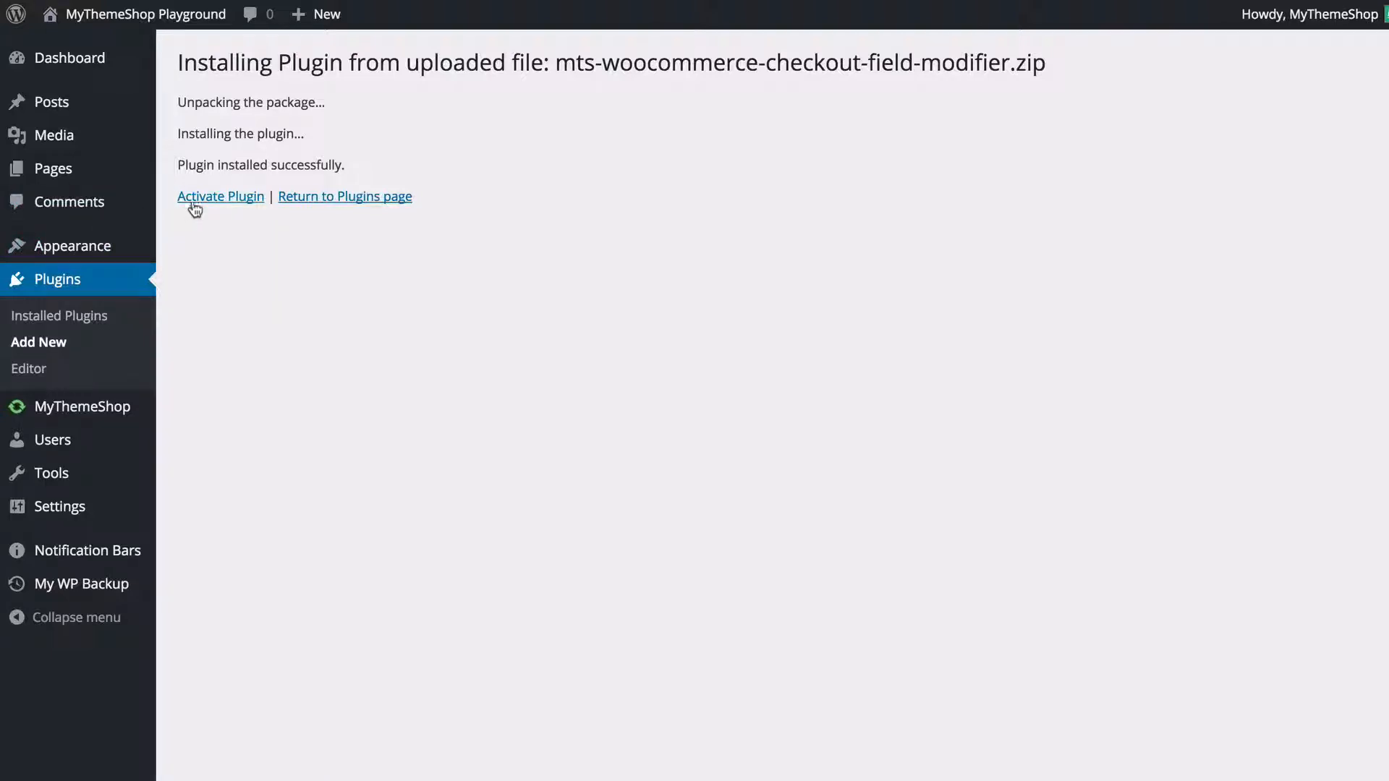
pyautogui.click(220, 195)
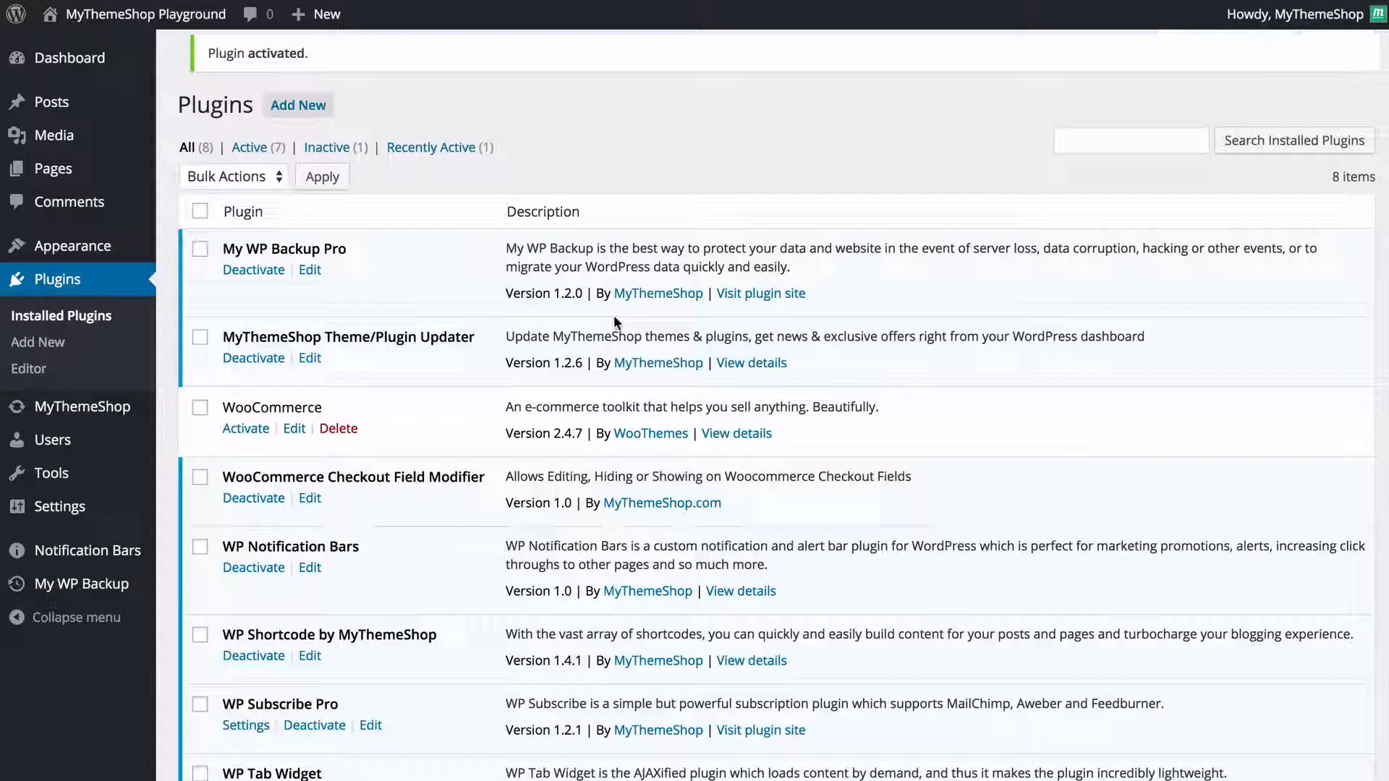
pyautogui.scroll(3)
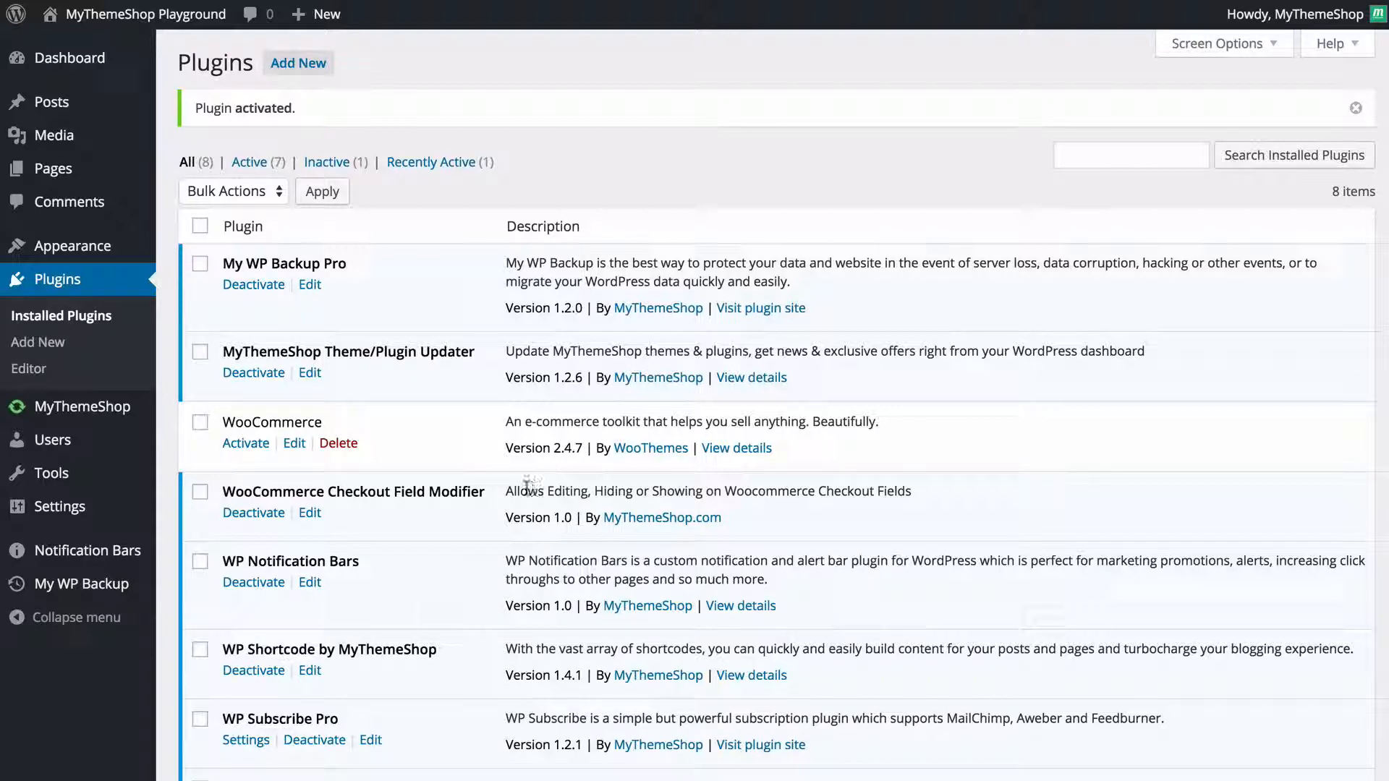
pyautogui.scroll(-3)
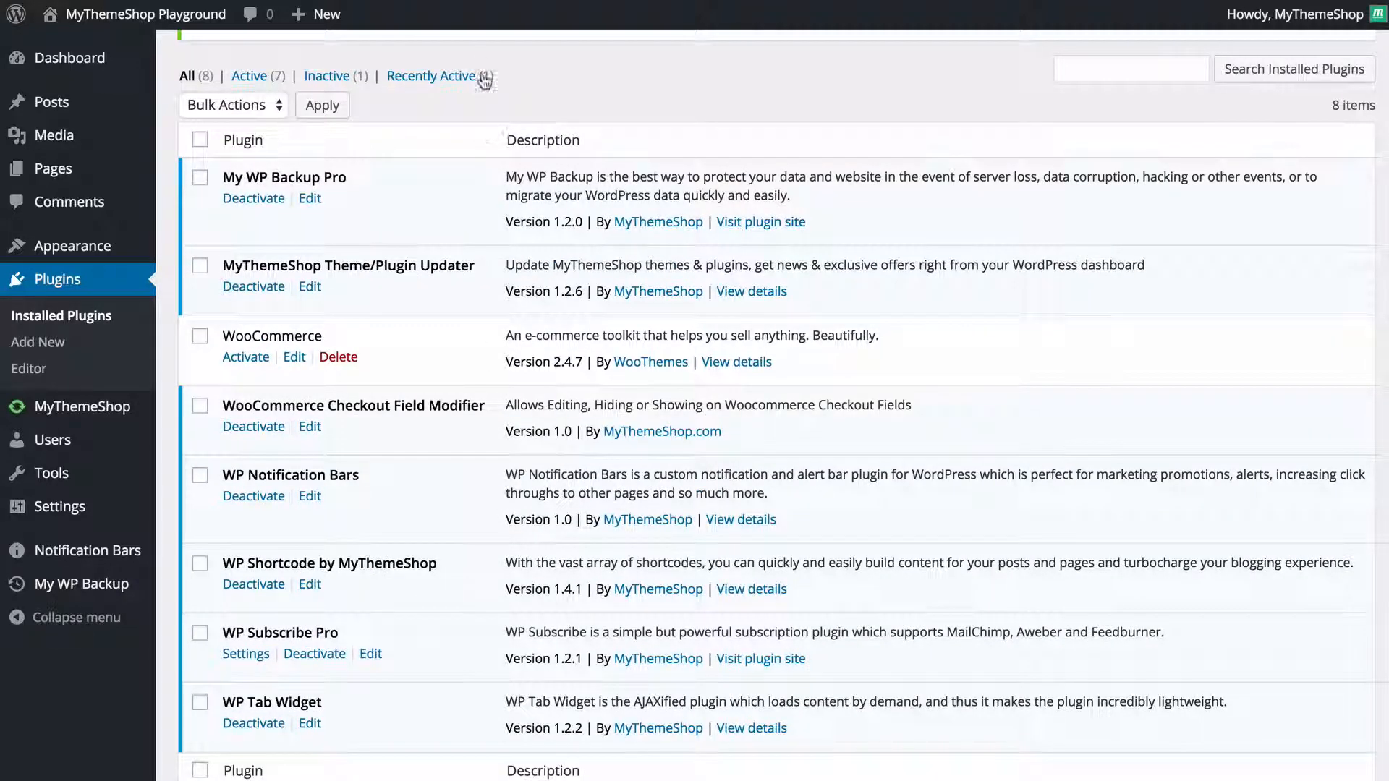
pyautogui.moveTo(401, 212)
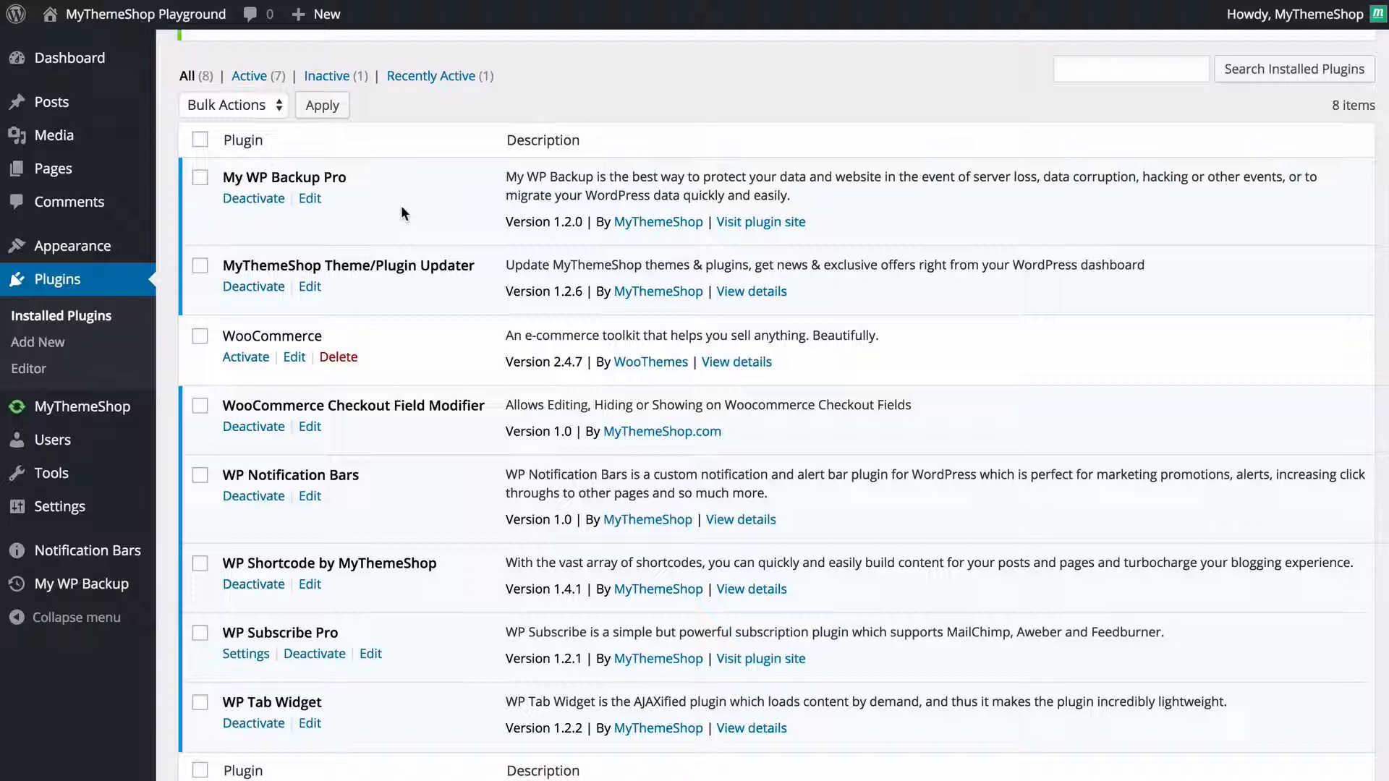
pyautogui.moveTo(420, 349)
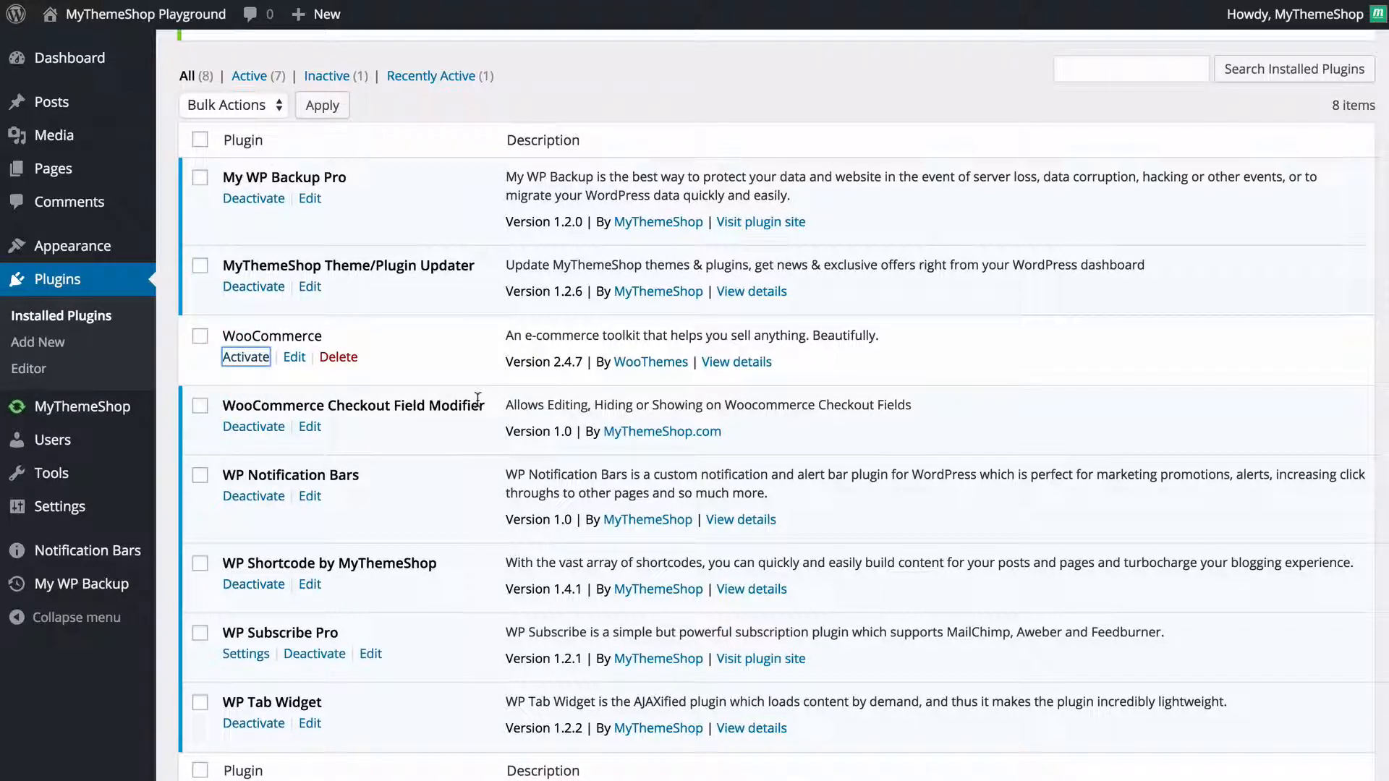
# Activate WooCommerce from the Installed Plugins list and review the active plugins.
pyautogui.click(246, 355)
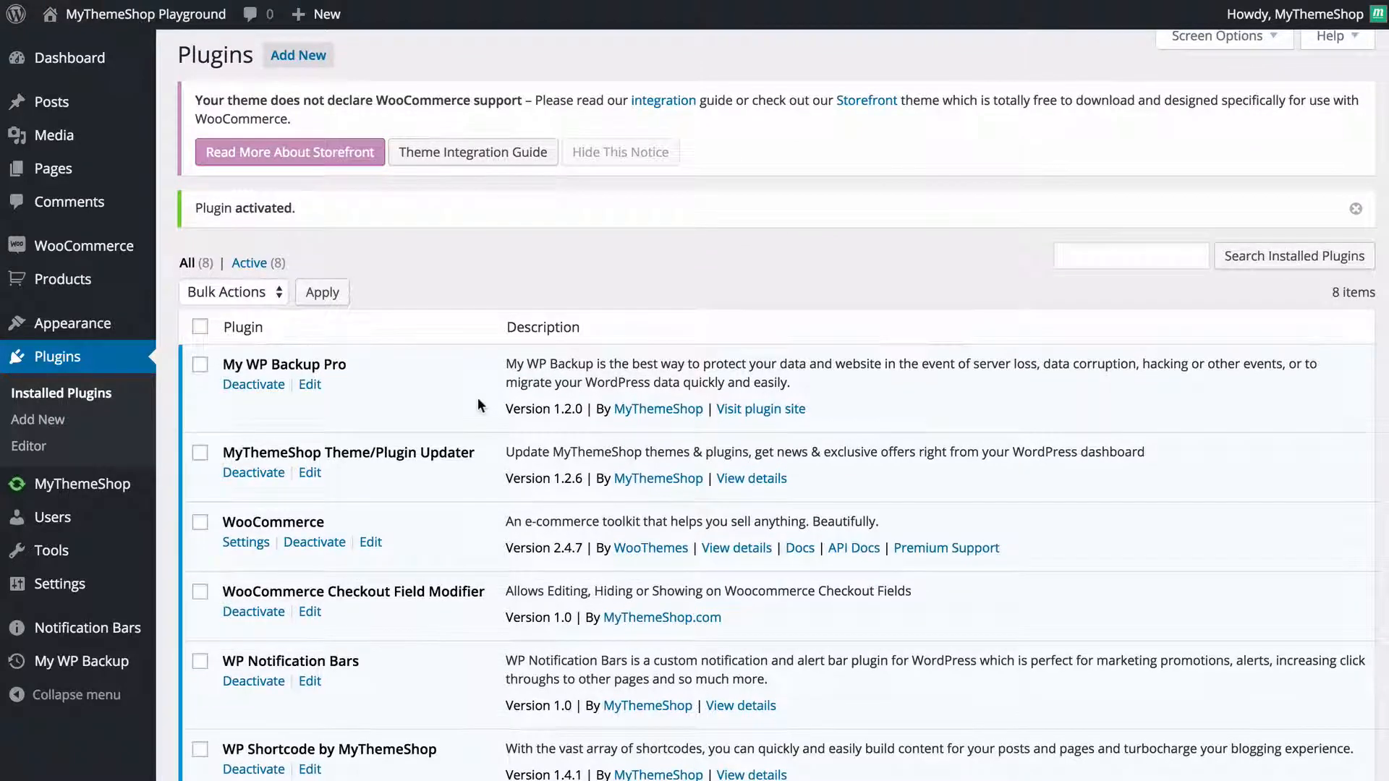
pyautogui.scroll(-3)
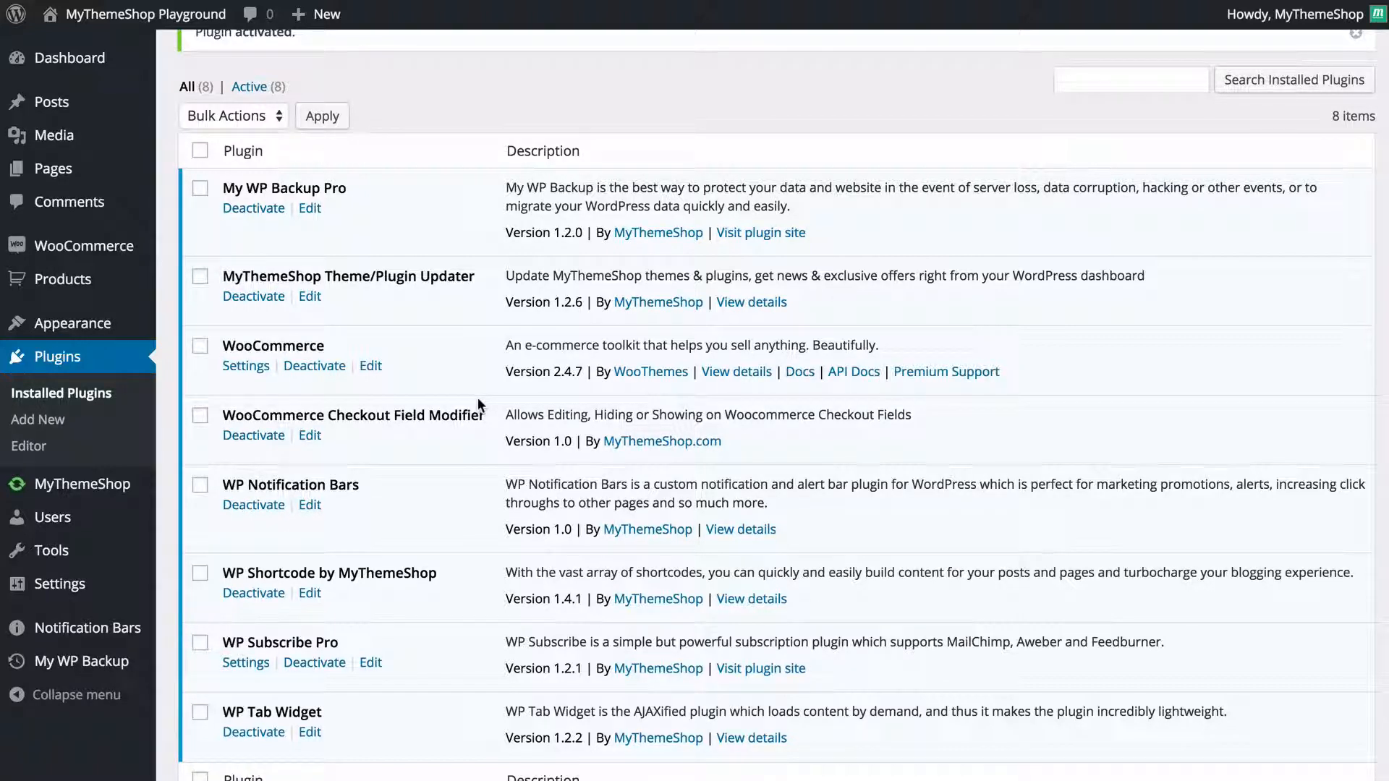
pyautogui.moveTo(462, 405)
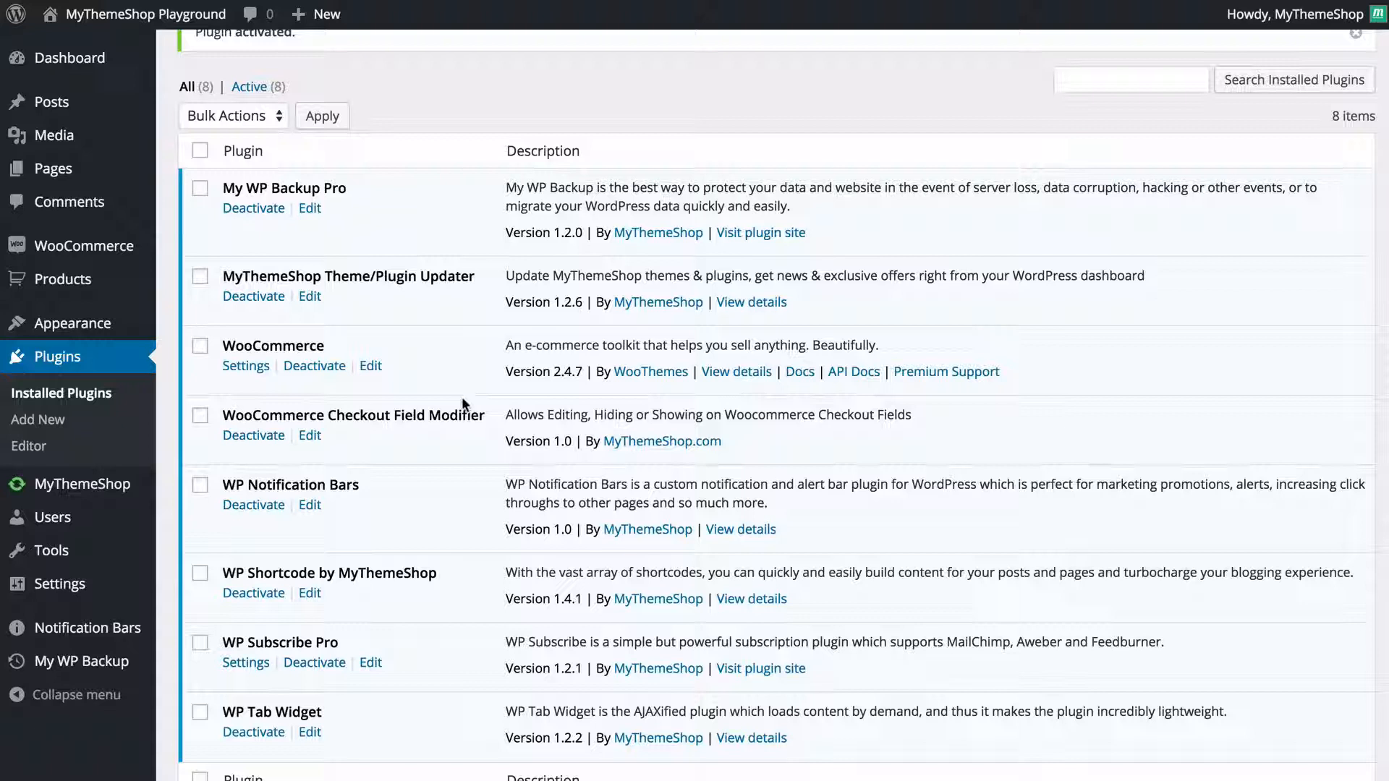